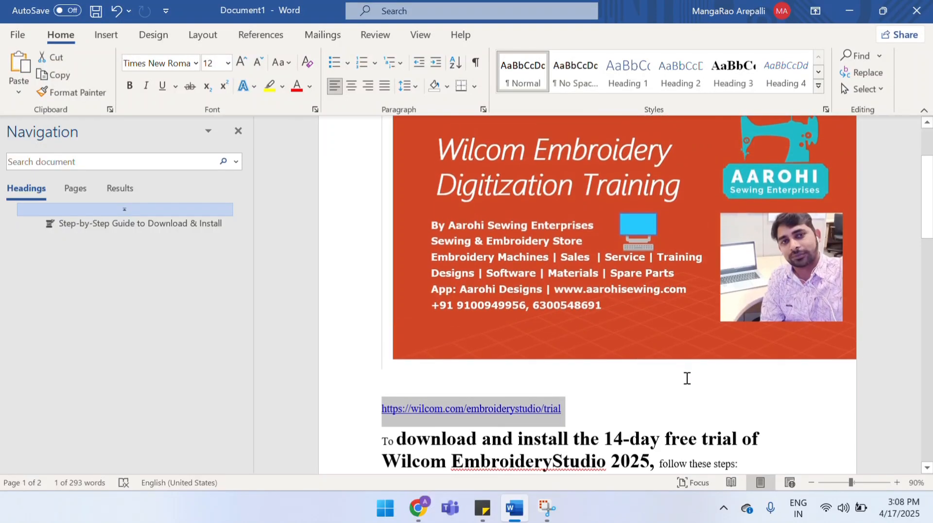
Step: Go to wilcom.com/embroiderystudio/trial in Chrome's address bar
{"action": "scroll", "scroll_direction": "down", "scroll_amount": 3}
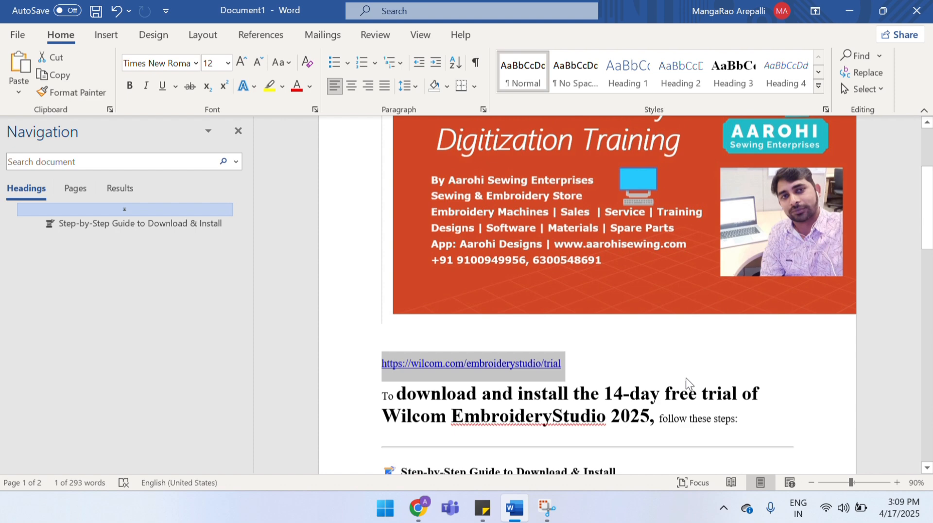
{"action": "scroll", "scroll_direction": "down", "scroll_amount": 3}
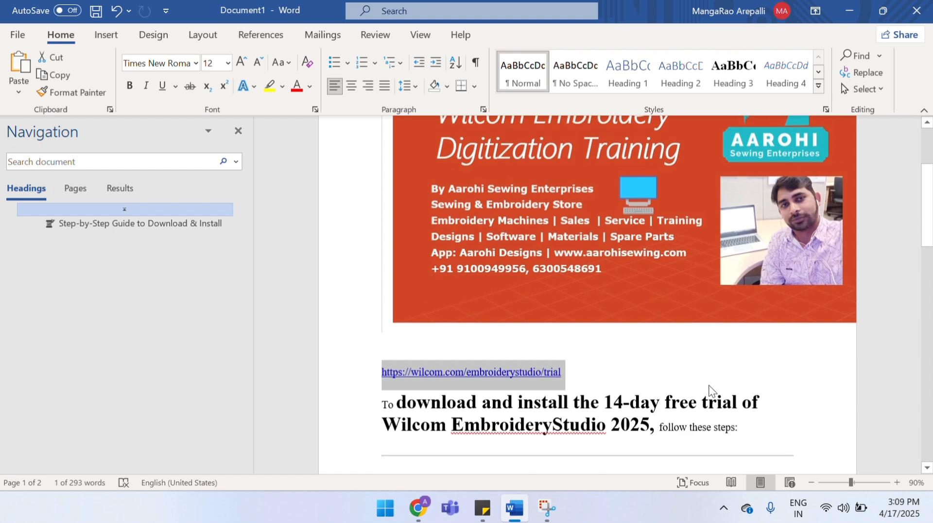
{"action": "mouse_move", "coordinate": [596, 386]}
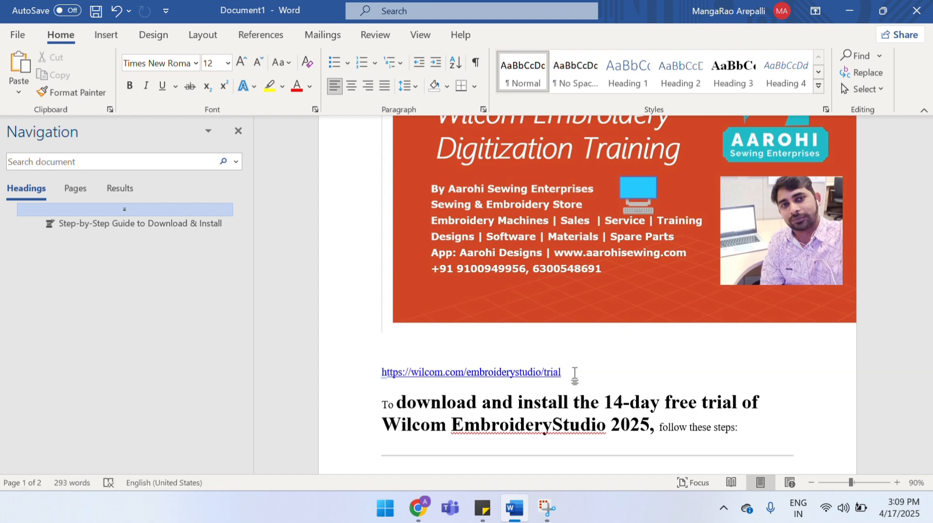
{"action": "left_click", "coordinate": [558, 372]}
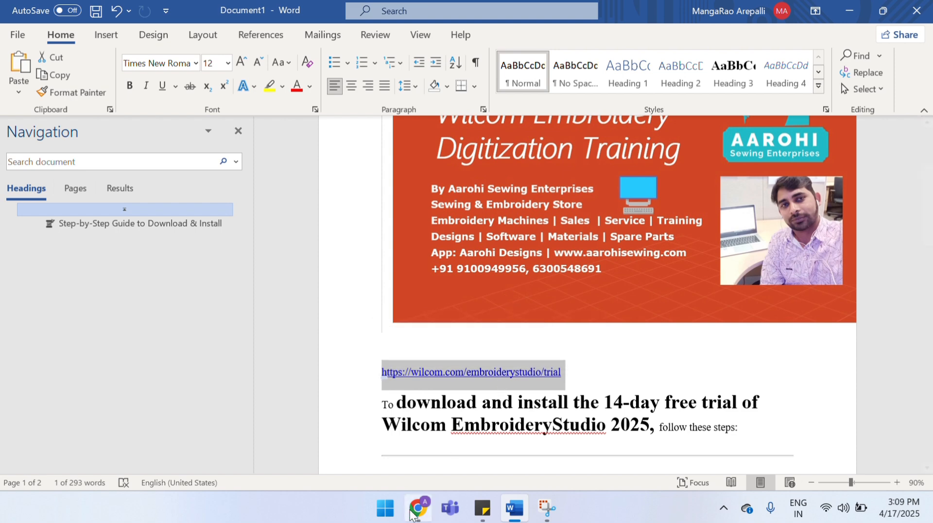
{"action": "left_click", "coordinate": [418, 510]}
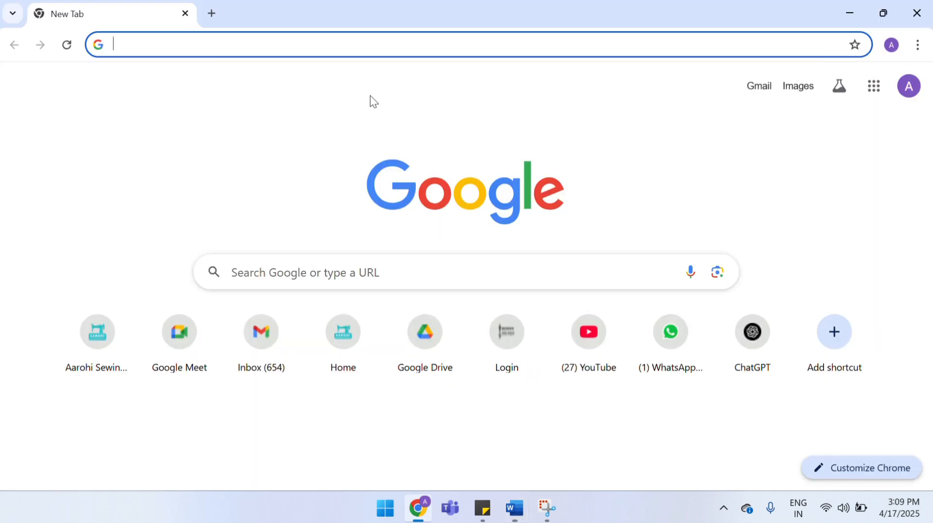
{"action": "type", "text": "wilcom.com/embroiderystudio/trial?setCurrencyId=2"}
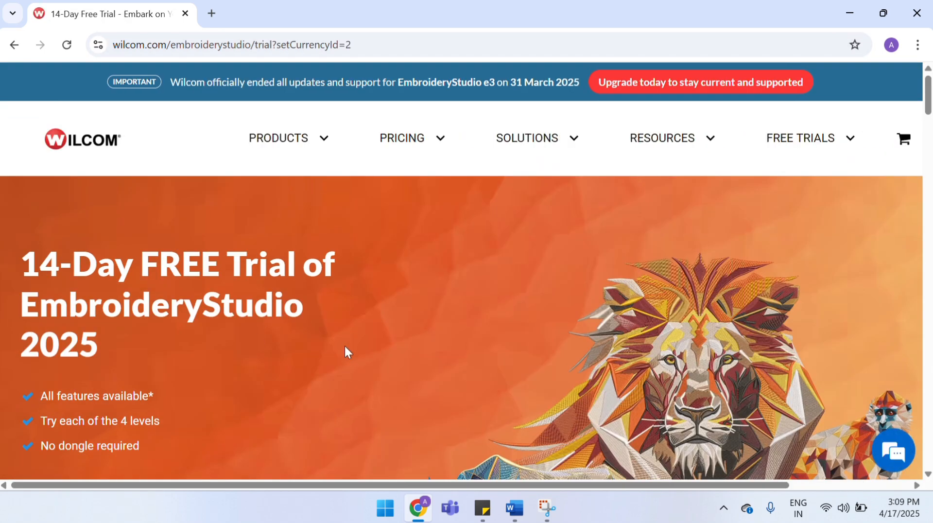
Step: Scroll through the trial page reviewing the four EmbroideryStudio product levels
{"action": "scroll", "scroll_direction": "down", "scroll_amount": 3}
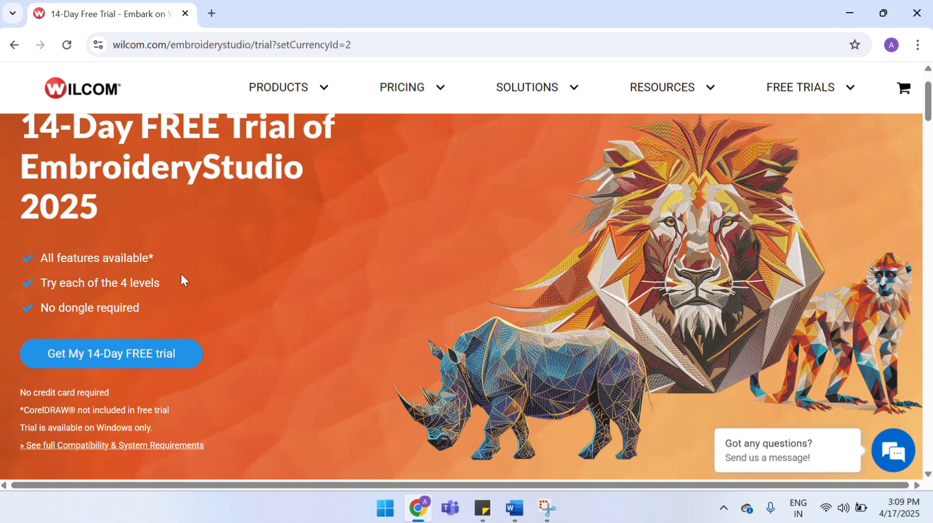
{"action": "mouse_move", "coordinate": [234, 269]}
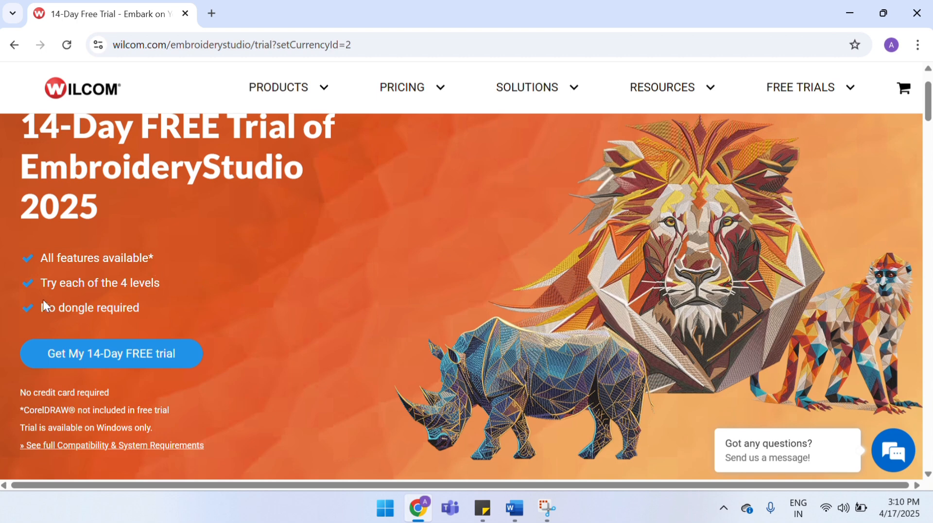
{"action": "mouse_move", "coordinate": [153, 318]}
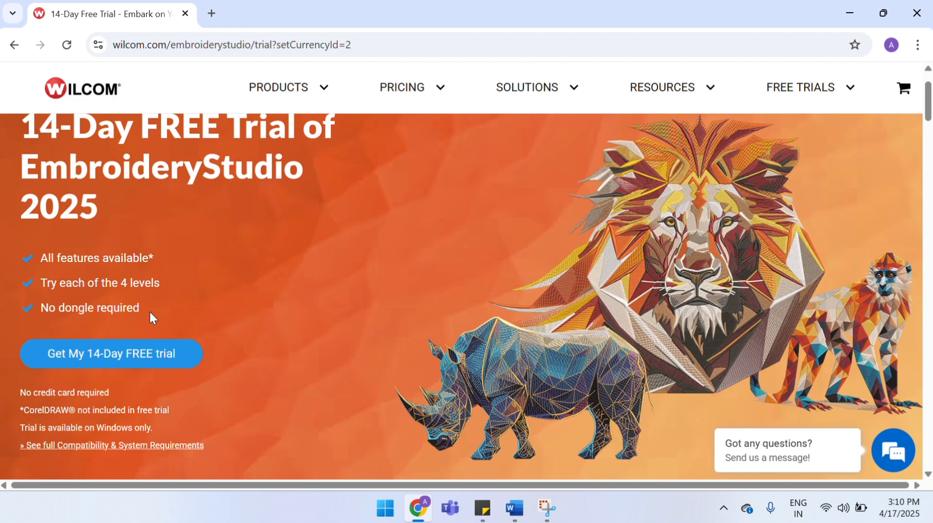
{"action": "scroll", "scroll_direction": "down", "scroll_amount": 3}
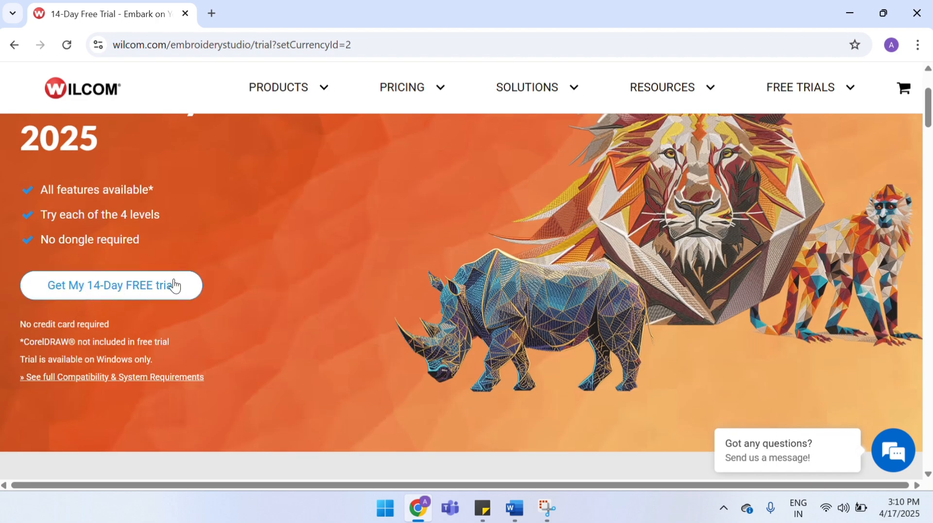
{"action": "scroll", "scroll_direction": "down", "scroll_amount": 3}
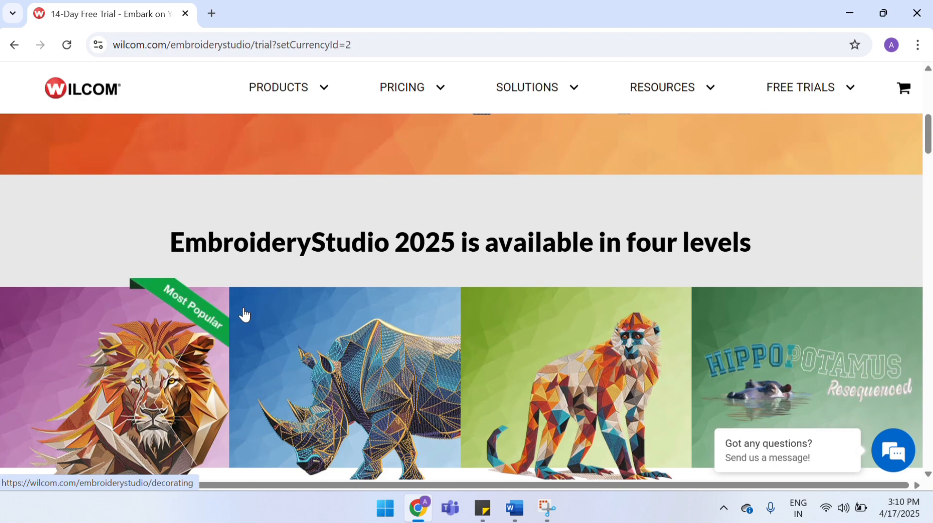
{"action": "scroll", "scroll_direction": "down", "scroll_amount": 3}
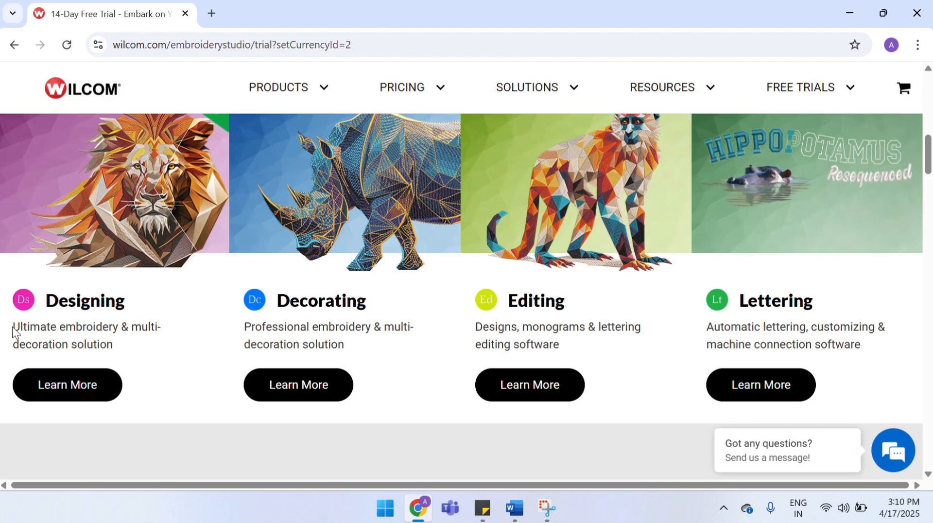
{"action": "left_click_drag", "start_coordinate": [12, 326], "coordinate": [113, 344]}
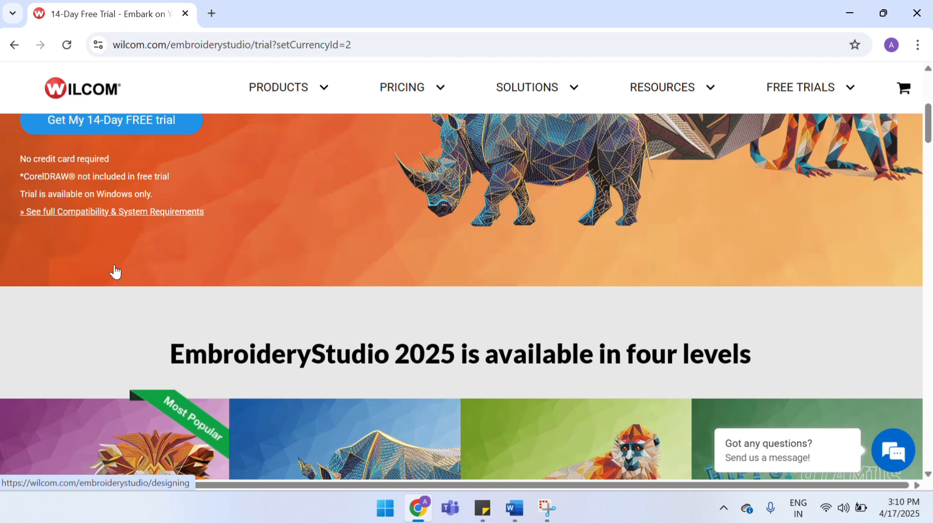
{"action": "scroll", "scroll_direction": "up", "scroll_amount": 3}
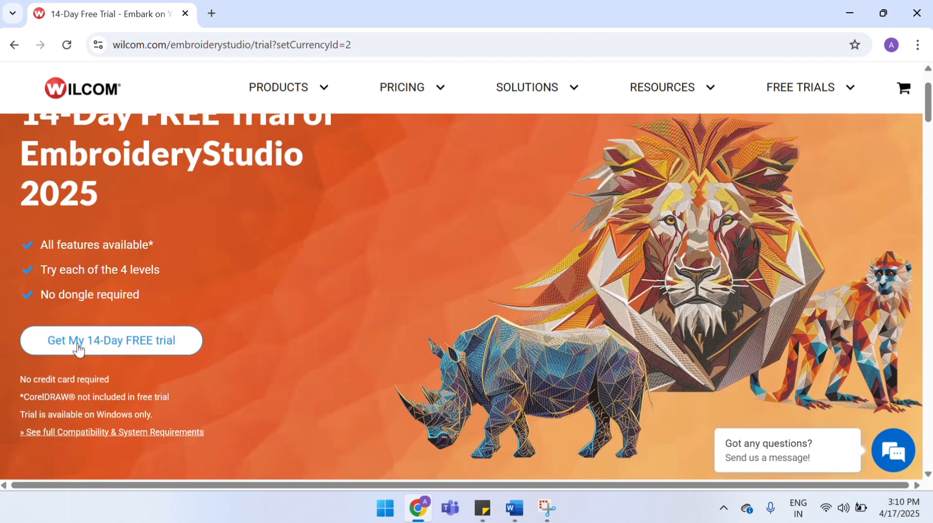
Step: Request the 14-day trial and enter first name Aarohi, last name Sewing and the e-mail
{"action": "left_click", "coordinate": [110, 340]}
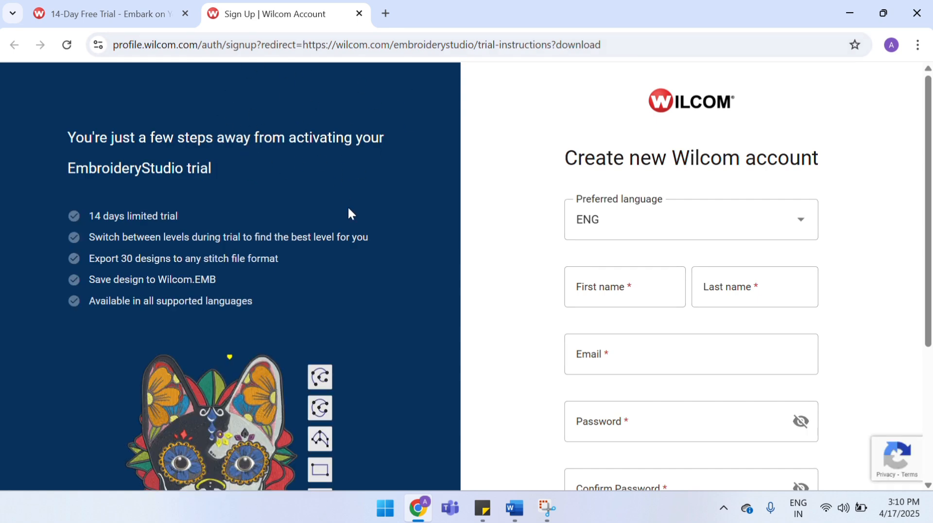
{"action": "mouse_move", "coordinate": [622, 225]}
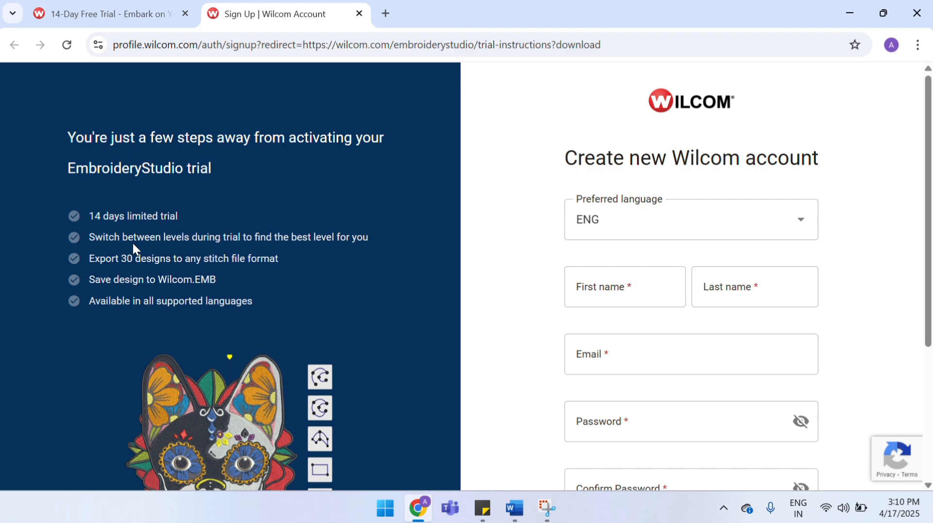
{"action": "mouse_move", "coordinate": [118, 254]}
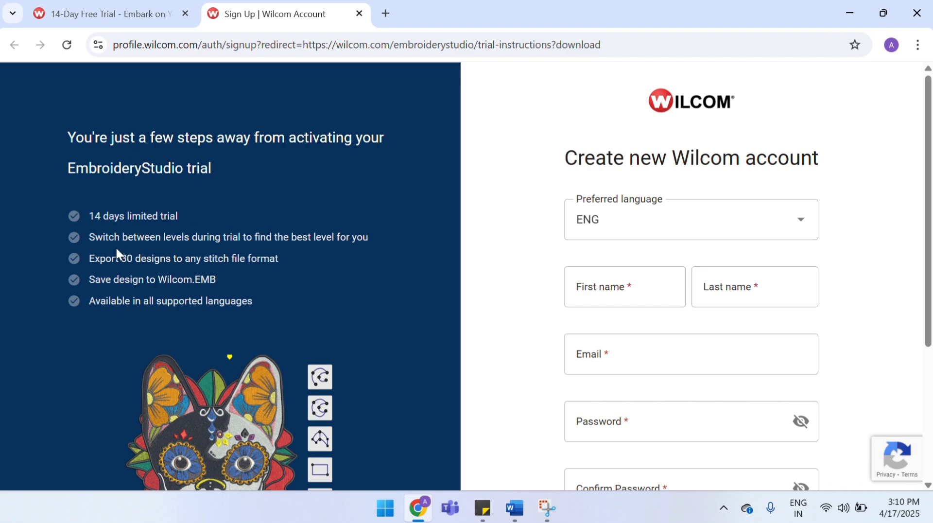
{"action": "mouse_move", "coordinate": [241, 240]}
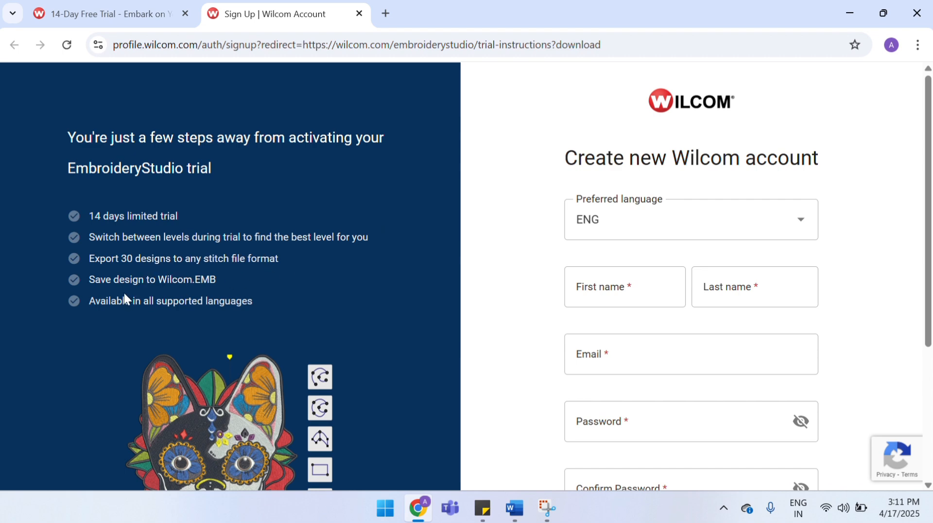
{"action": "mouse_move", "coordinate": [189, 314]}
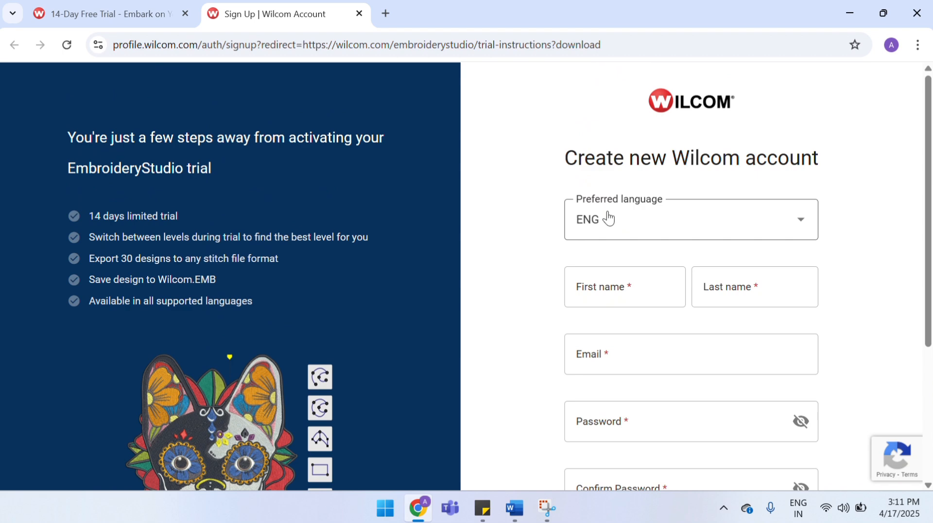
{"action": "left_click", "coordinate": [624, 286]}
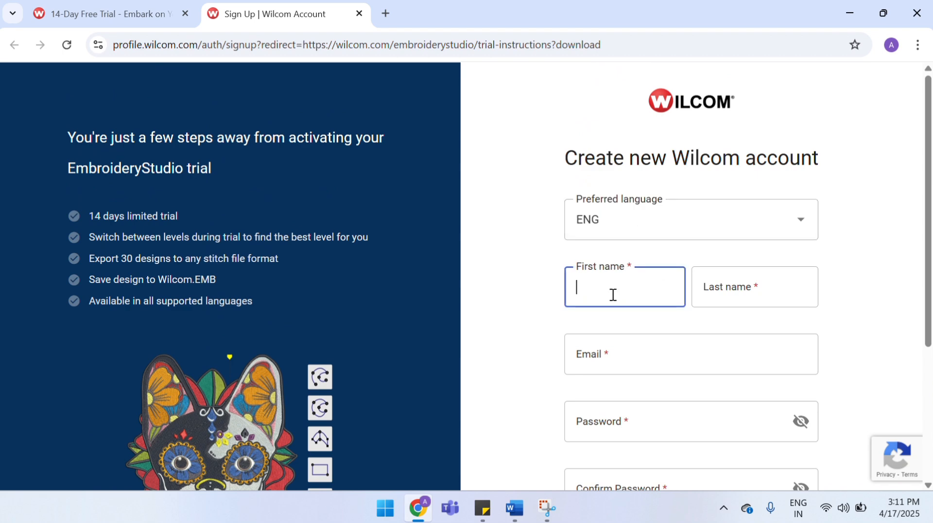
{"action": "type", "text": "Aarohi"}
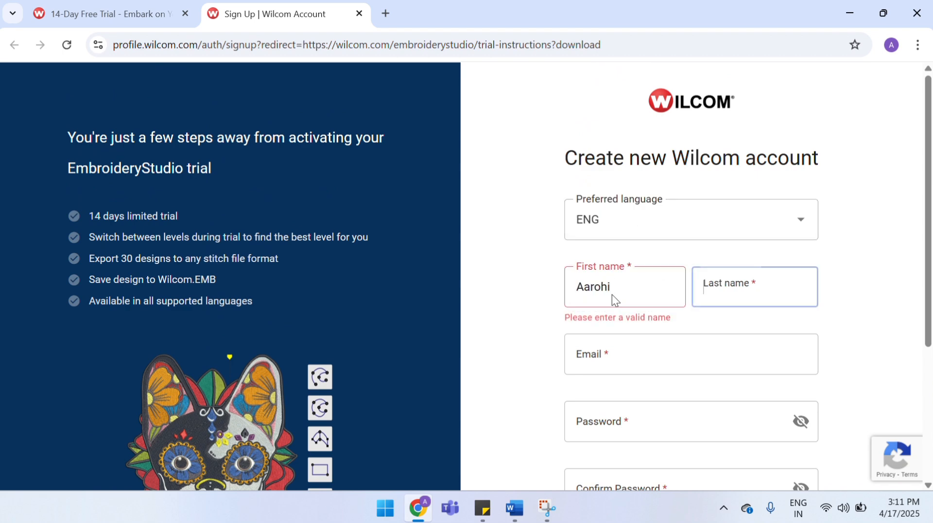
{"action": "type", "text": "Sewing"}
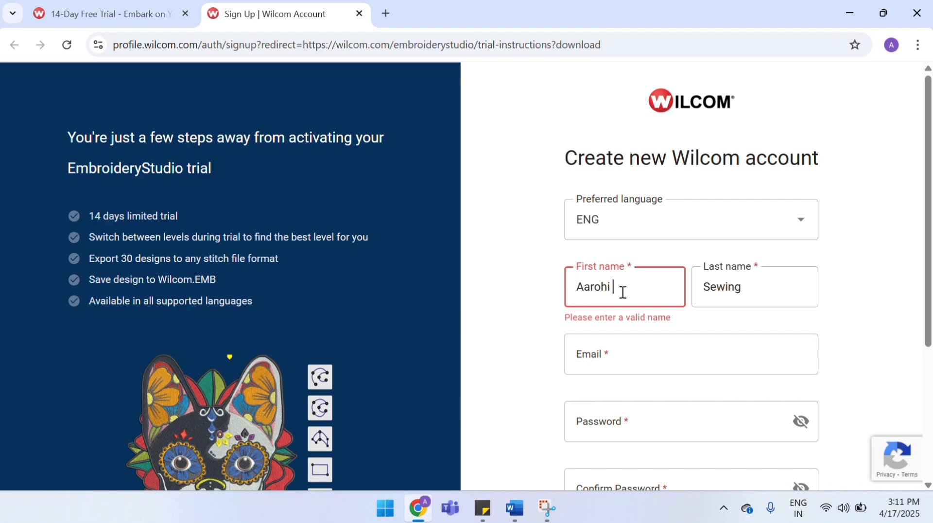
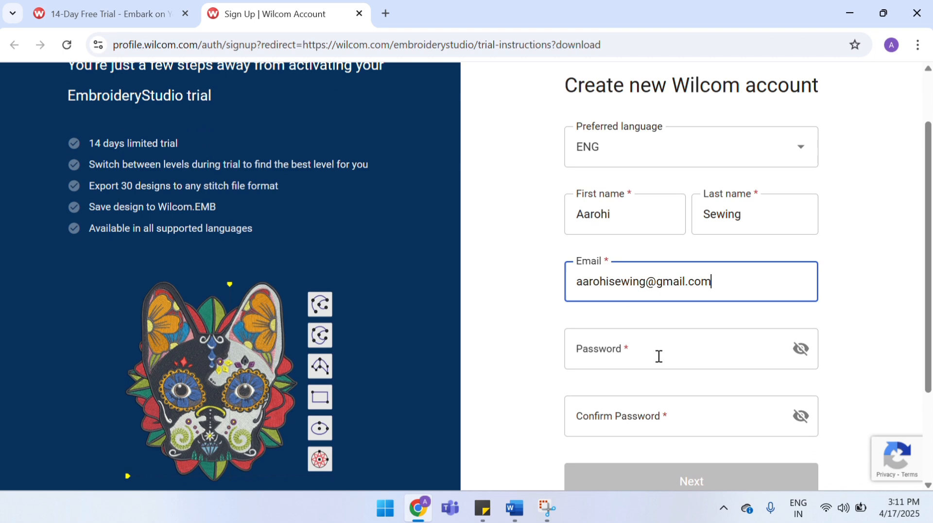
Step: Enter the password and matching confirmation on the sign-up form
{"action": "scroll", "scroll_direction": "down", "scroll_amount": 3}
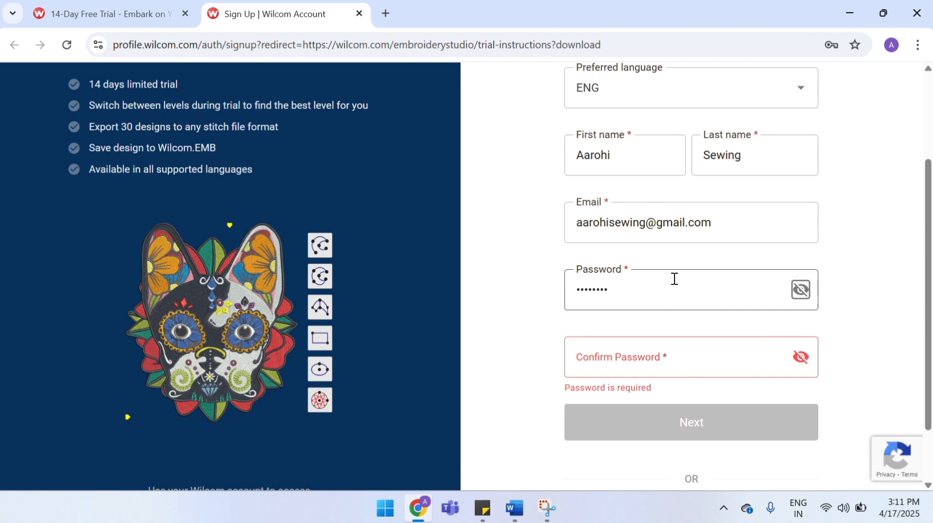
{"action": "left_click", "coordinate": [667, 357]}
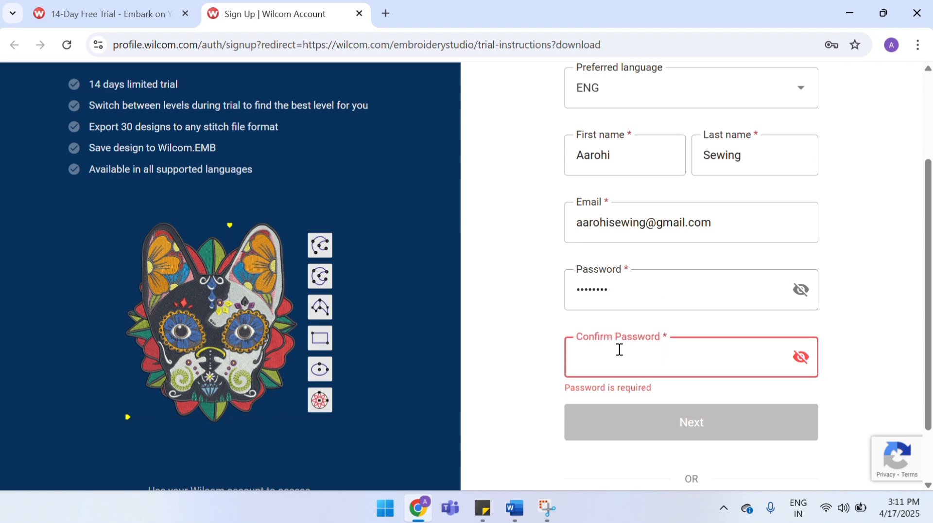
{"action": "type", "text": "••••••••"}
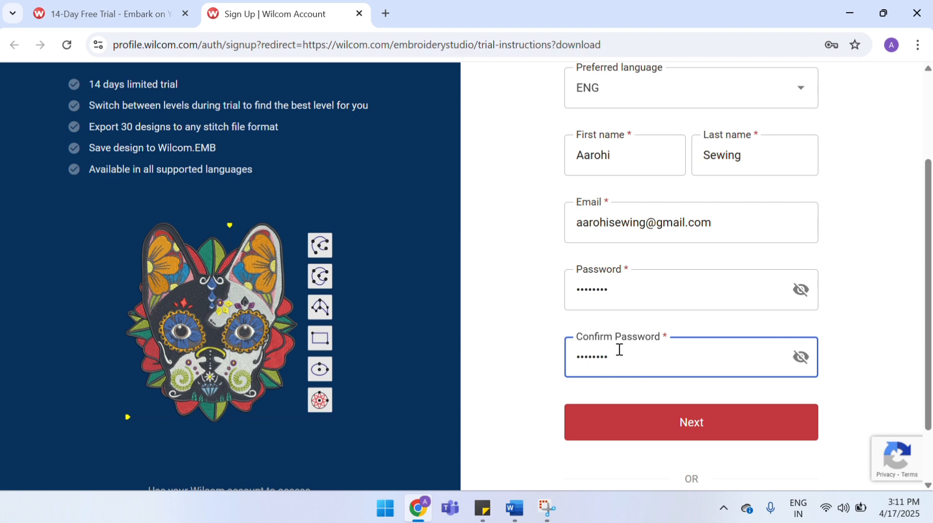
Step: Choose India as country and Telangana as state
{"action": "left_click", "coordinate": [691, 421]}
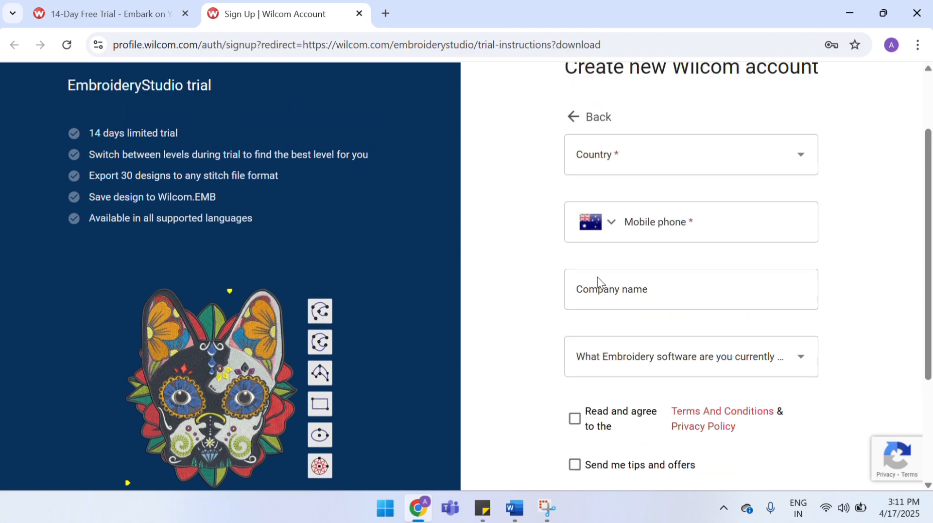
{"action": "left_click", "coordinate": [690, 154]}
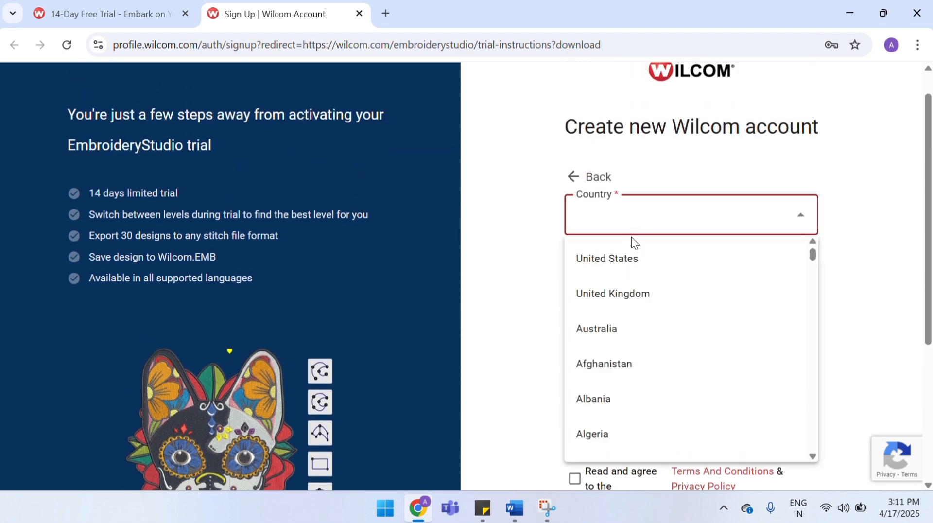
{"action": "left_click", "coordinate": [594, 258]}
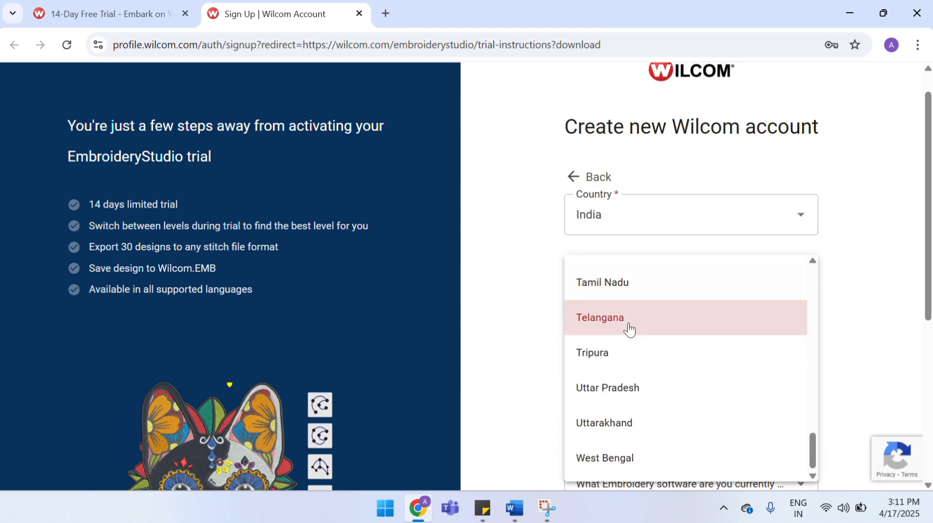
{"action": "left_click", "coordinate": [599, 316]}
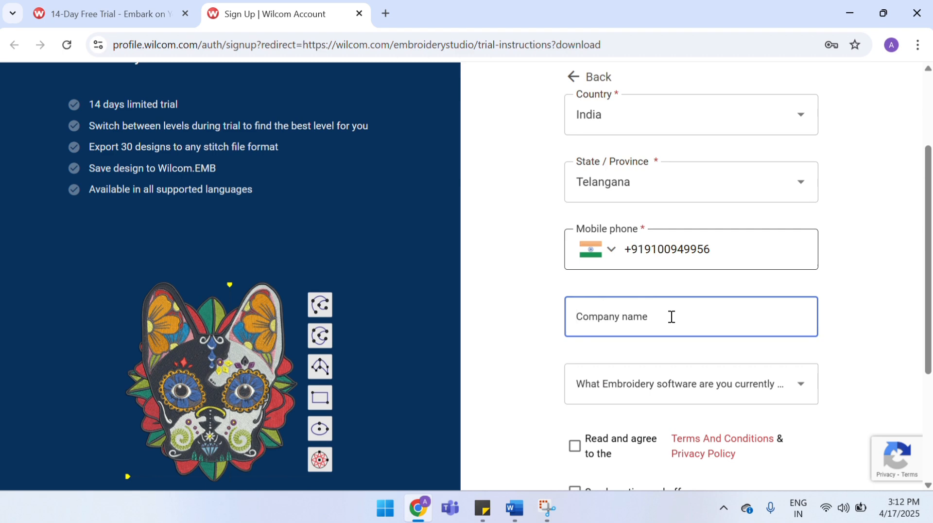
Step: Enter company Aarohi Sewing Enterprises and pick Wilcom Embroidery Software as current software
{"action": "type", "text": "Aarohi Sewing"}
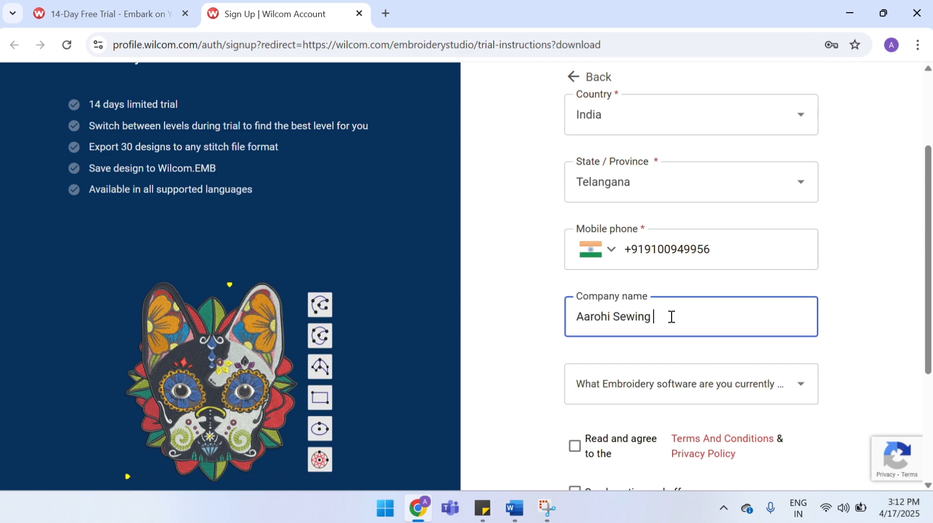
{"action": "type", "text": "Enterprises"}
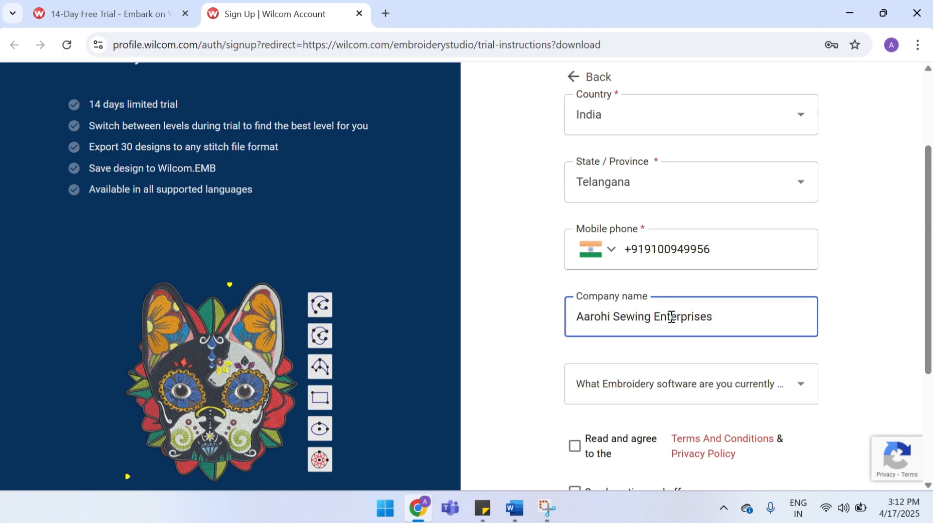
{"action": "left_click", "coordinate": [690, 382]}
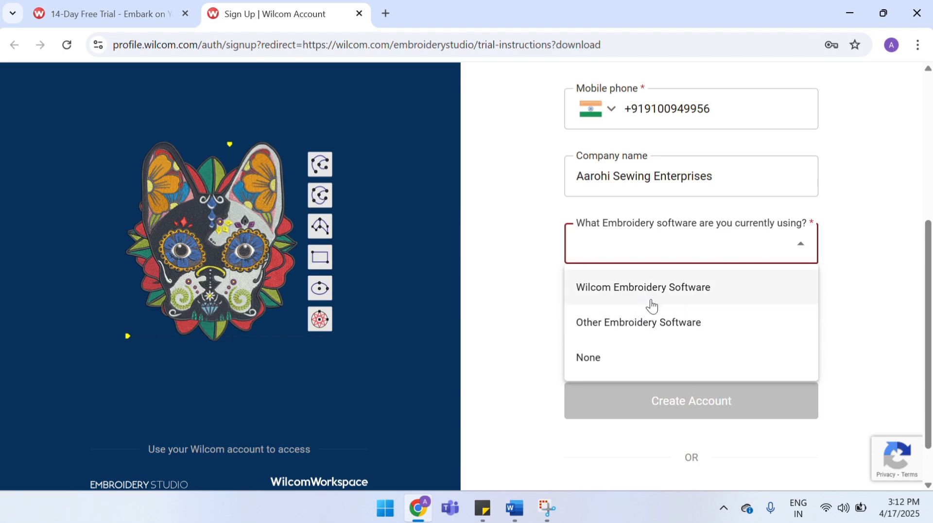
{"action": "left_click", "coordinate": [642, 287]}
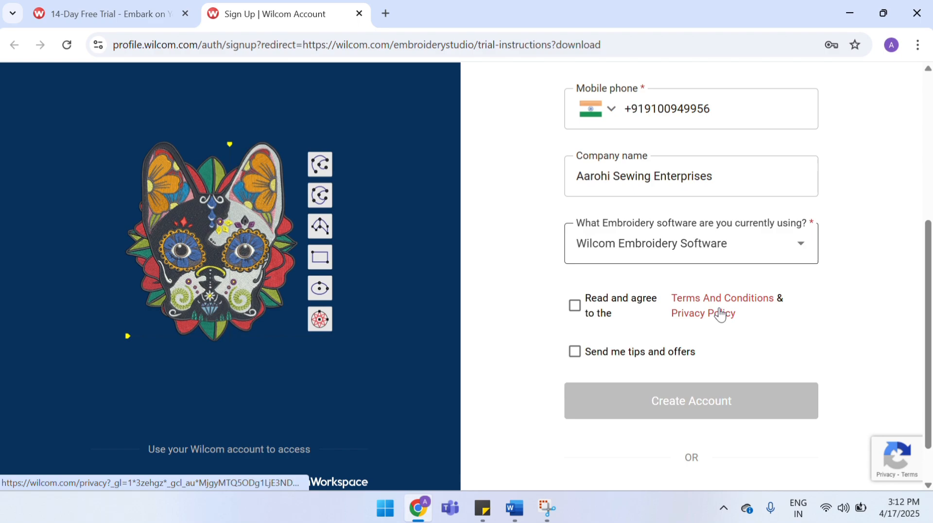
Step: Glance at the privacy policy, agree to the terms and create the Wilcom account
{"action": "left_click", "coordinate": [703, 313]}
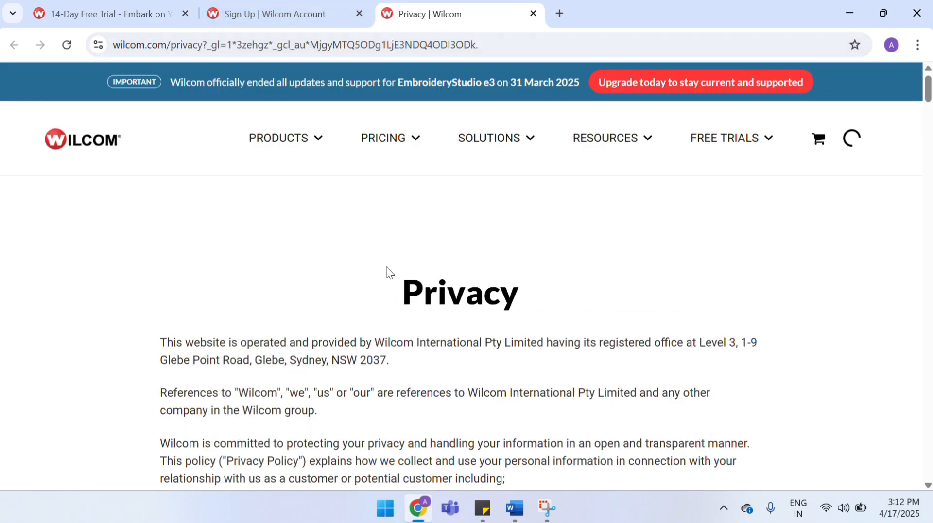
{"action": "key", "text": "Win+Tab"}
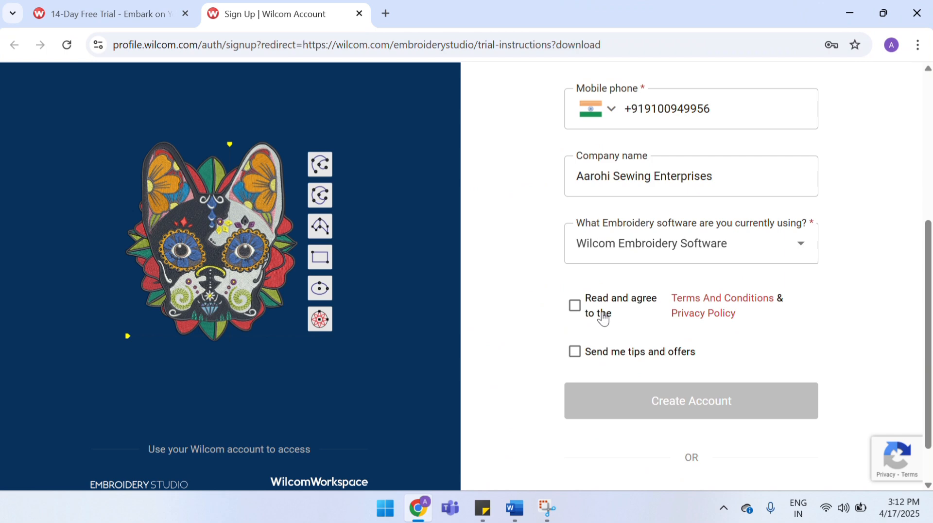
{"action": "left_click", "coordinate": [574, 305]}
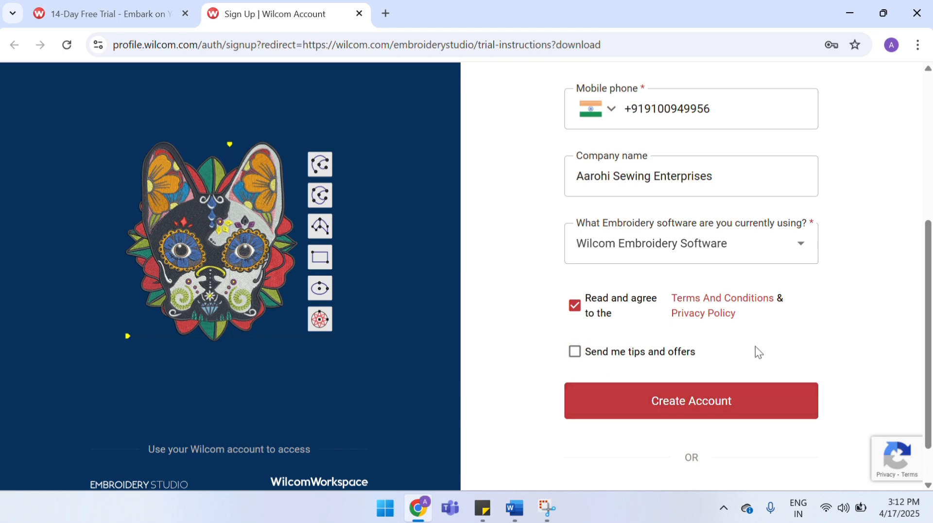
{"action": "left_click", "coordinate": [690, 401]}
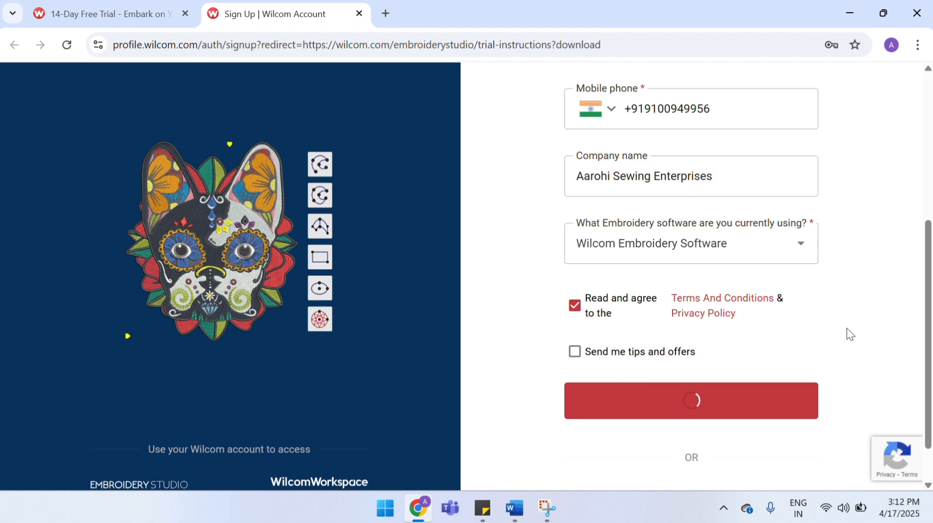
{"action": "left_click", "coordinate": [690, 400]}
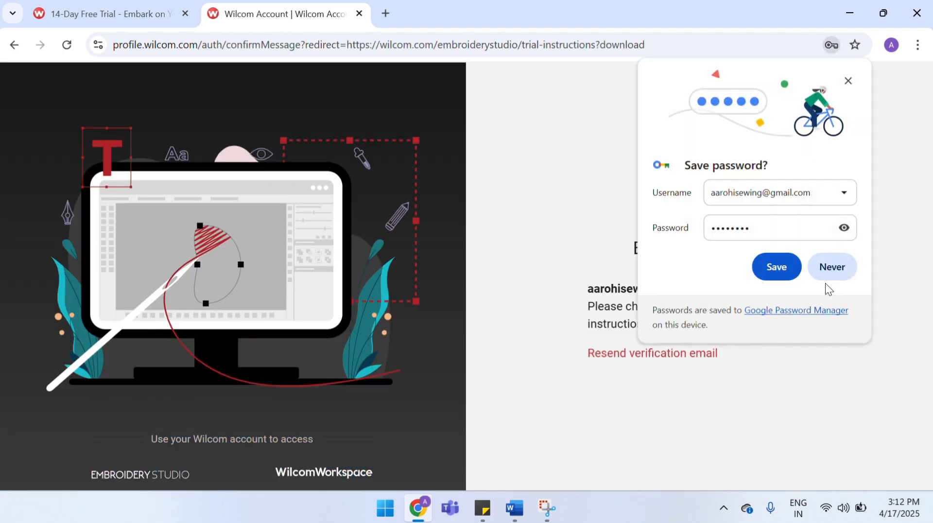
Step: Dismiss the save-password prompt and verify the e-mail address from Wilcom's Gmail message
{"action": "left_click", "coordinate": [831, 267]}
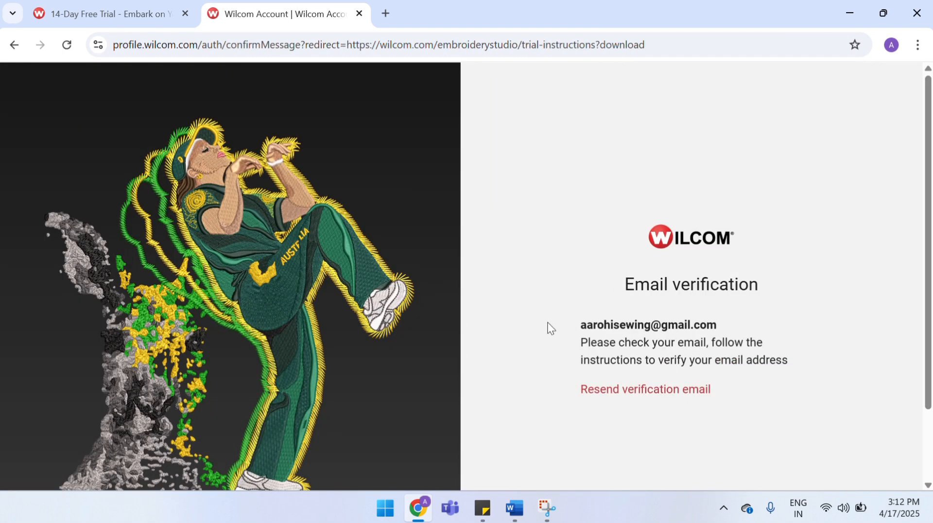
{"action": "mouse_move", "coordinate": [524, 243]}
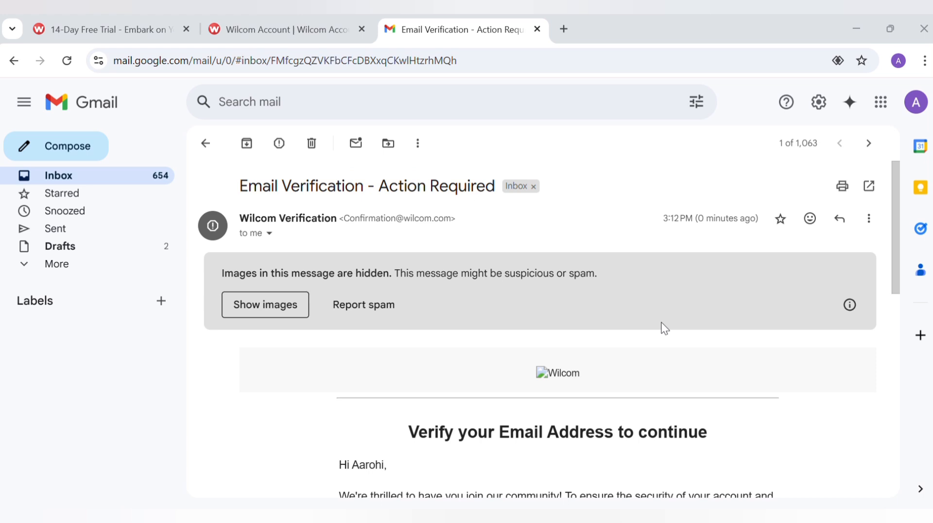
{"action": "scroll", "scroll_direction": "down", "scroll_amount": 3}
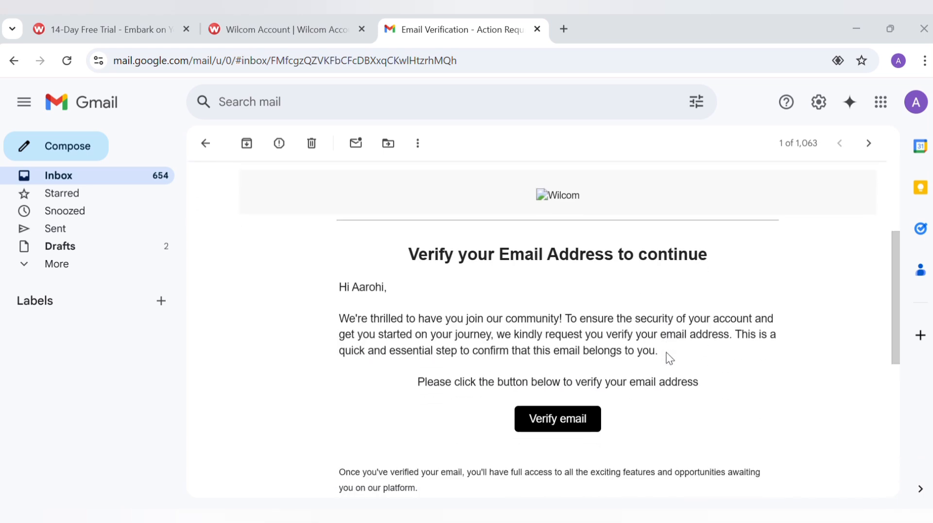
{"action": "left_click", "coordinate": [556, 418]}
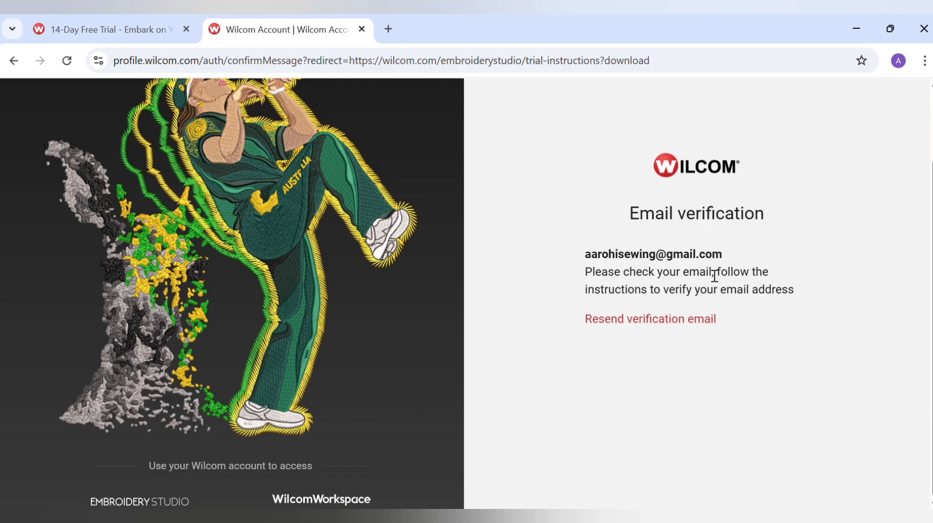
Step: Sign in with the new account's e-mail and password to start the trial download
{"action": "left_click", "coordinate": [107, 30]}
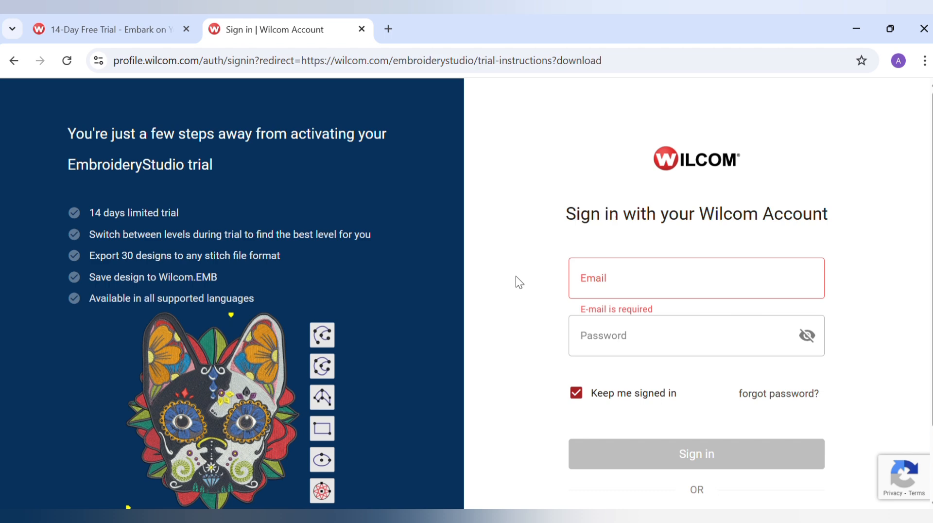
{"action": "left_click", "coordinate": [694, 278]}
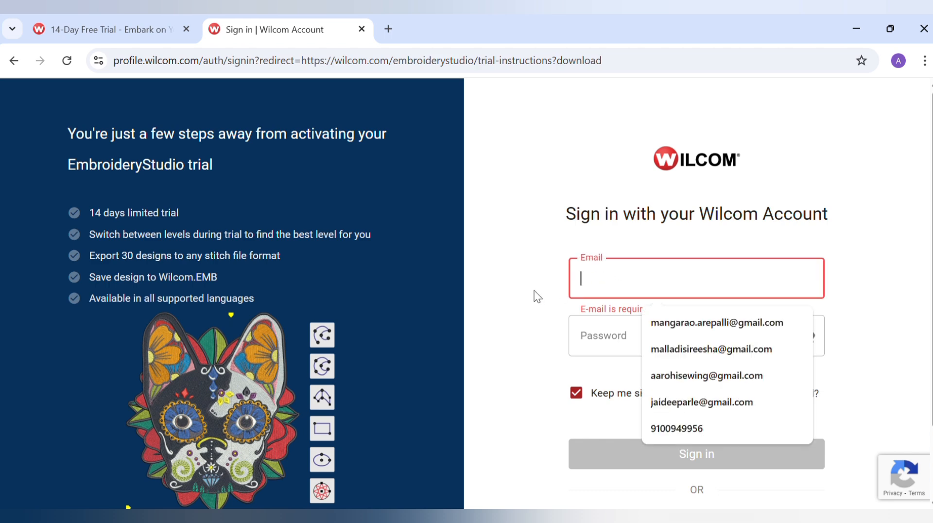
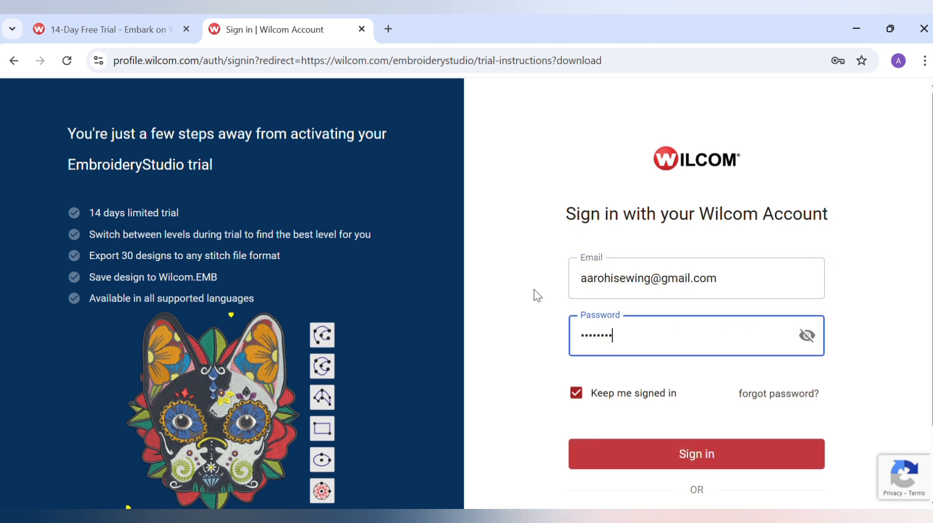
{"action": "left_click", "coordinate": [696, 453]}
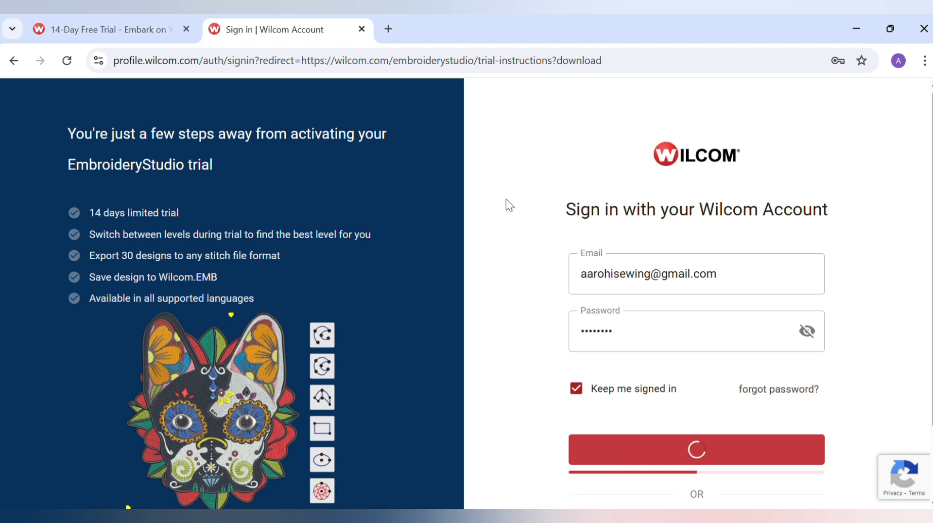
{"action": "mouse_move", "coordinate": [400, 50]}
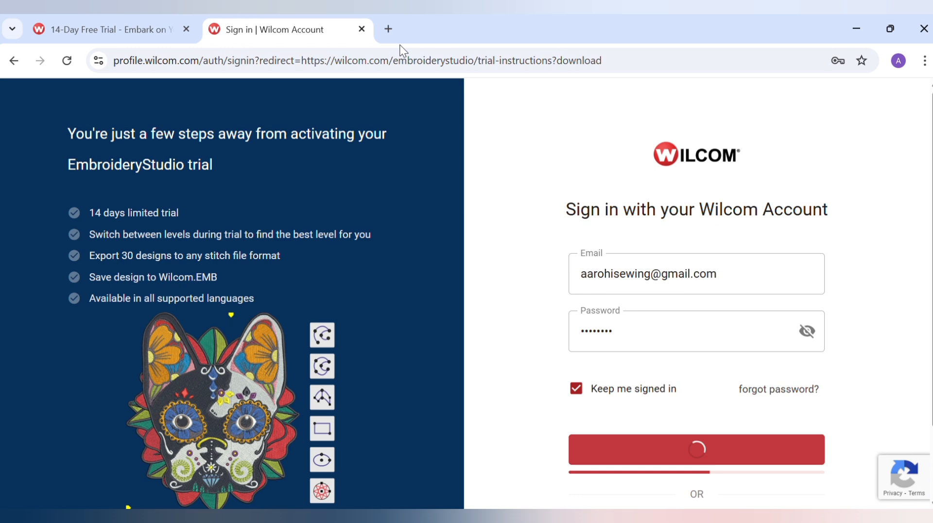
{"action": "left_click", "coordinate": [696, 449]}
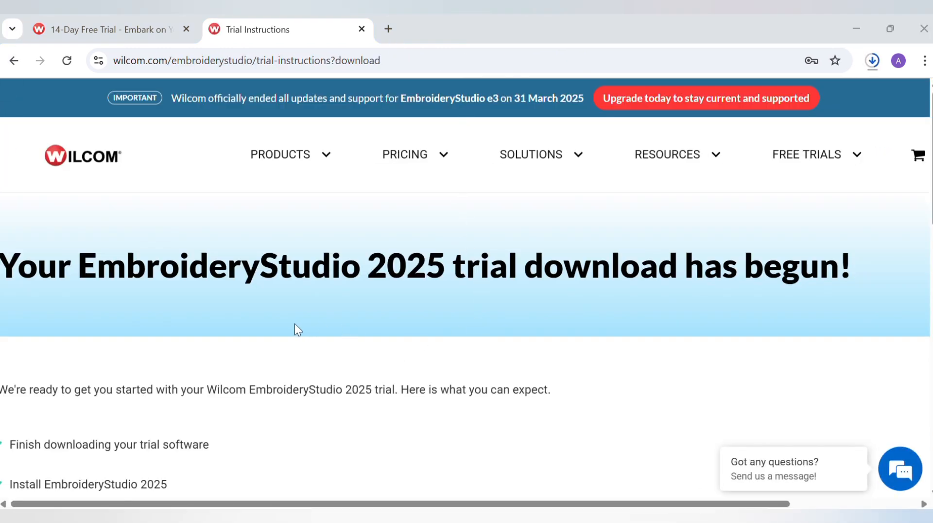
Step: Show the download in its folder and launch EmbroideryStudio2025 Setup.exe
{"action": "left_click", "coordinate": [873, 60]}
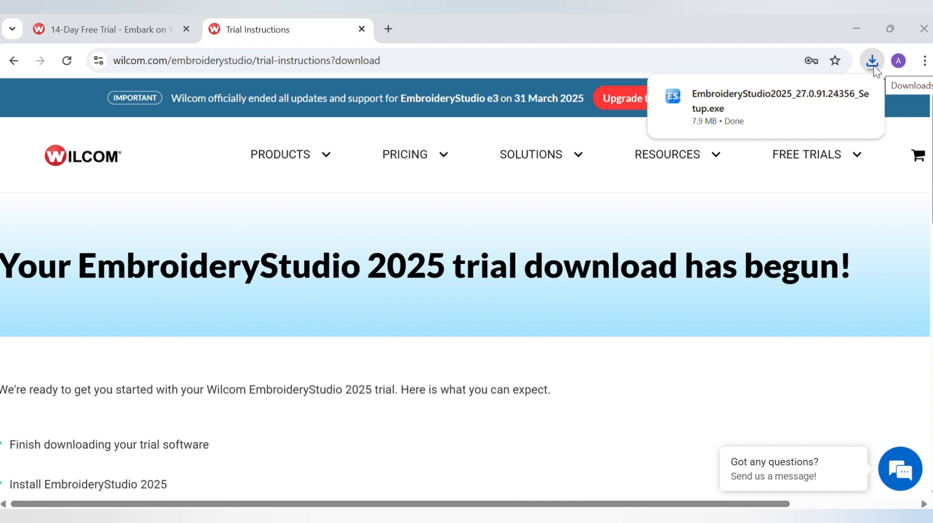
{"action": "left_click", "coordinate": [871, 60]}
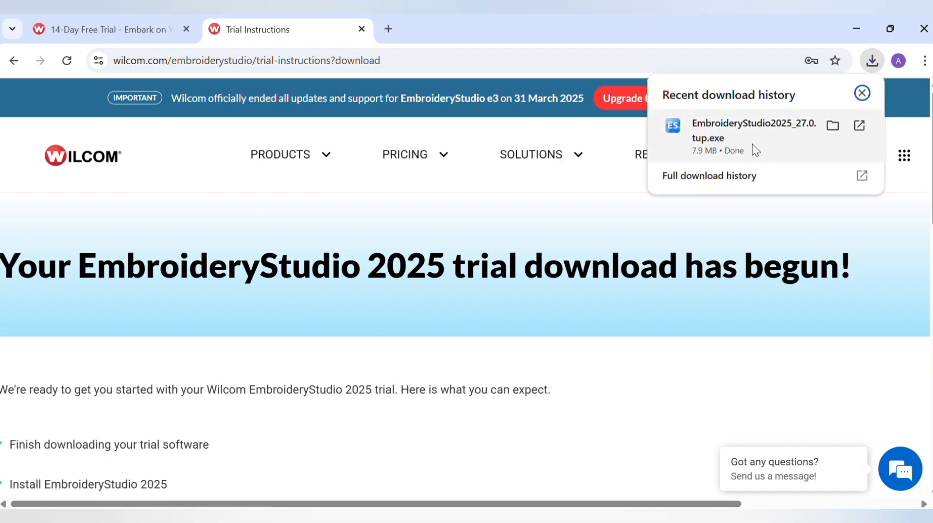
{"action": "scroll", "scroll_direction": "down", "scroll_amount": 3}
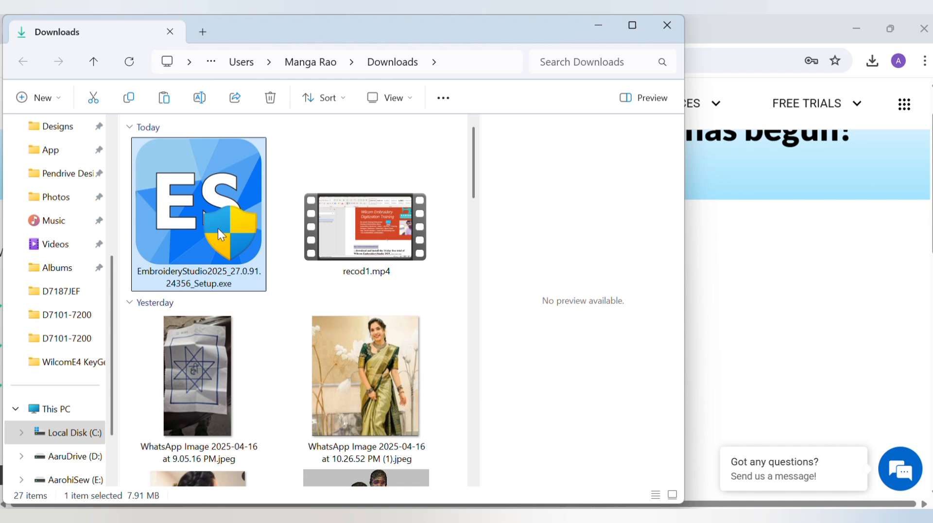
{"action": "mouse_move", "coordinate": [249, 213]}
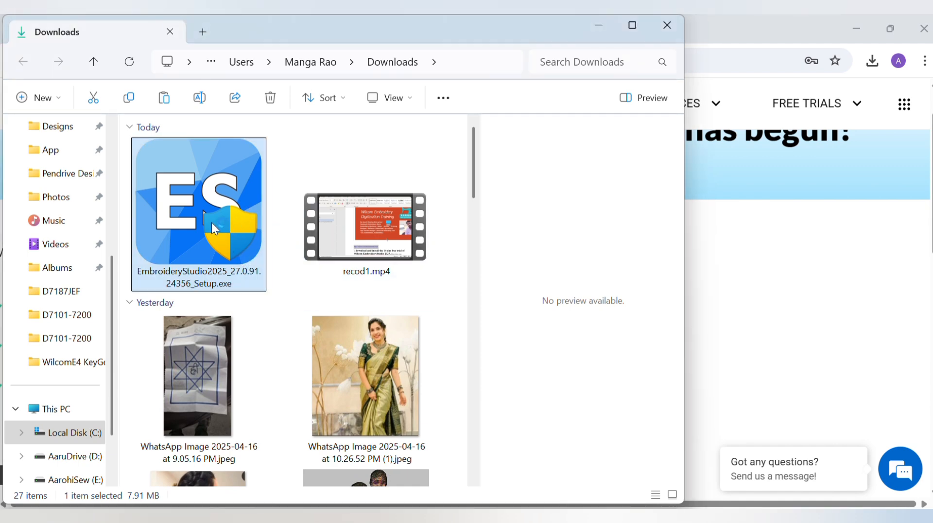
{"action": "double_click", "coordinate": [198, 212]}
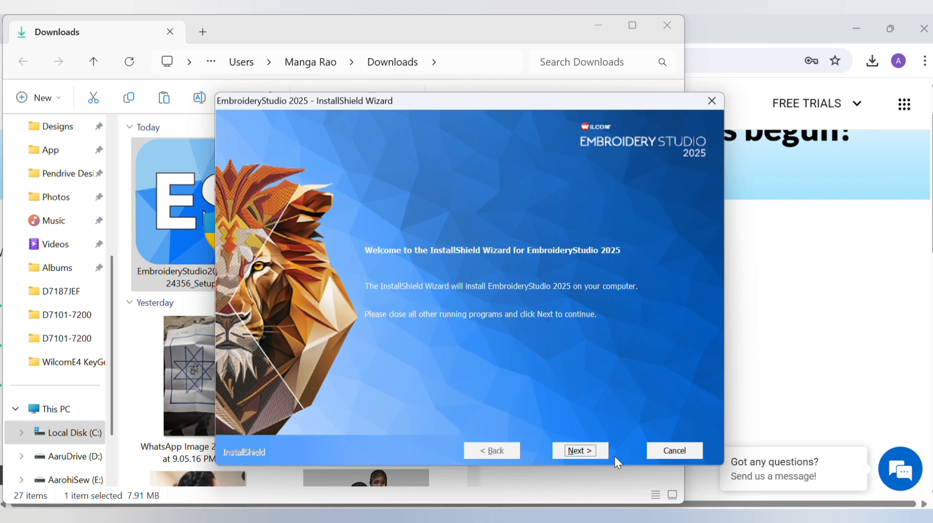
Step: Accept the licence agreement and keep the Typical setup type
{"action": "left_click", "coordinate": [578, 450]}
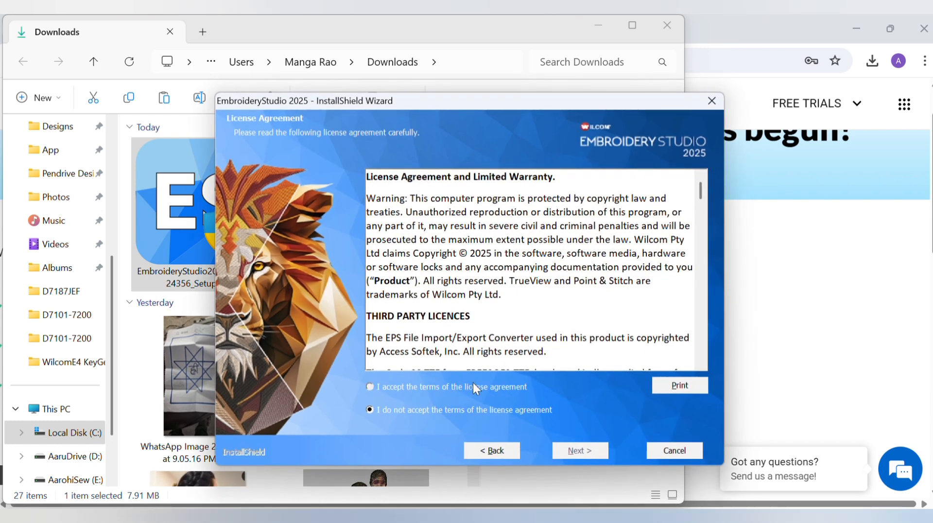
{"action": "left_click", "coordinate": [369, 386]}
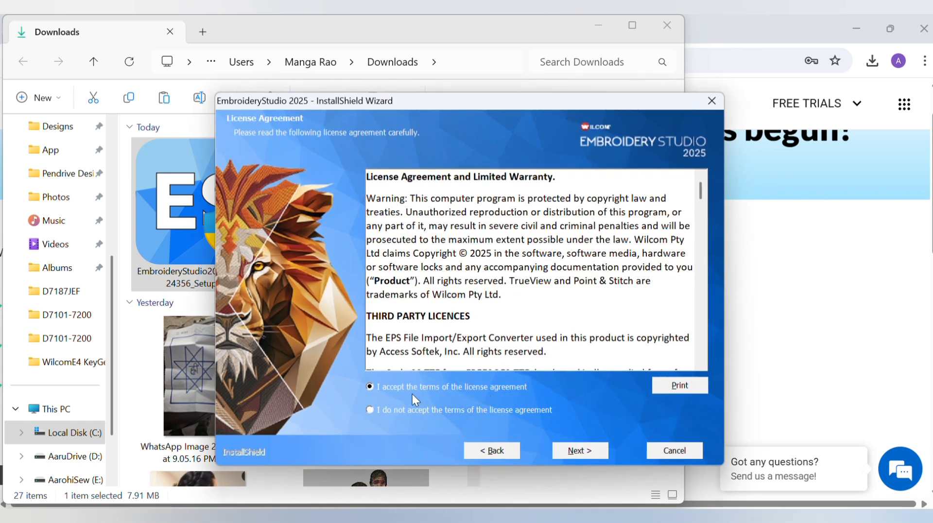
{"action": "left_click", "coordinate": [578, 450]}
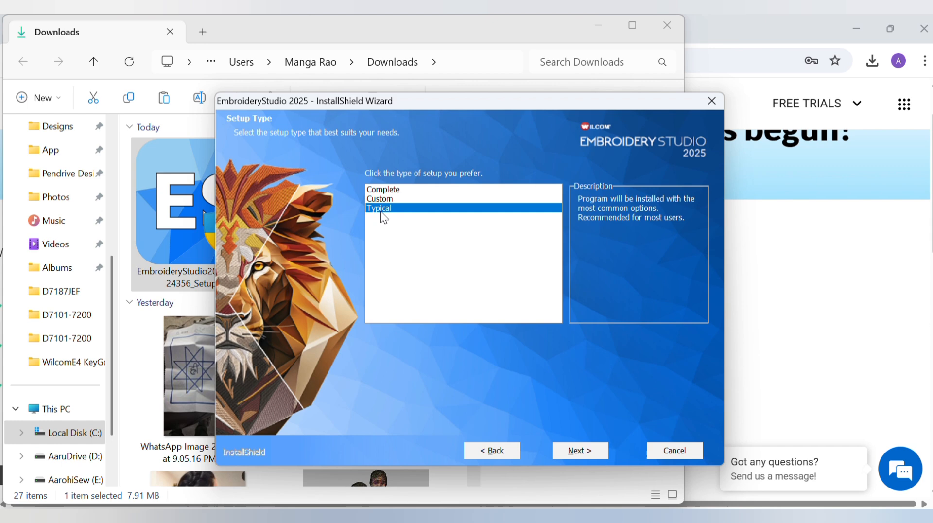
{"action": "mouse_move", "coordinate": [412, 229]}
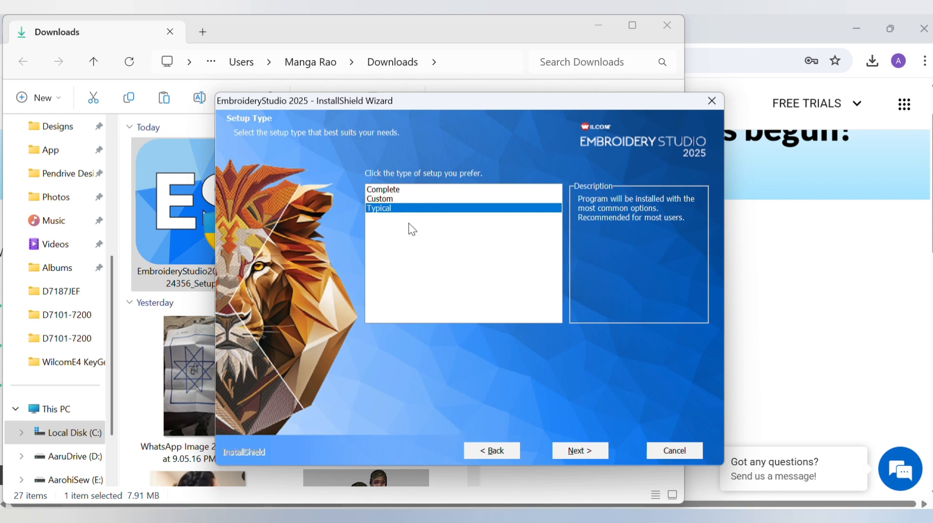
{"action": "mouse_move", "coordinate": [393, 195]}
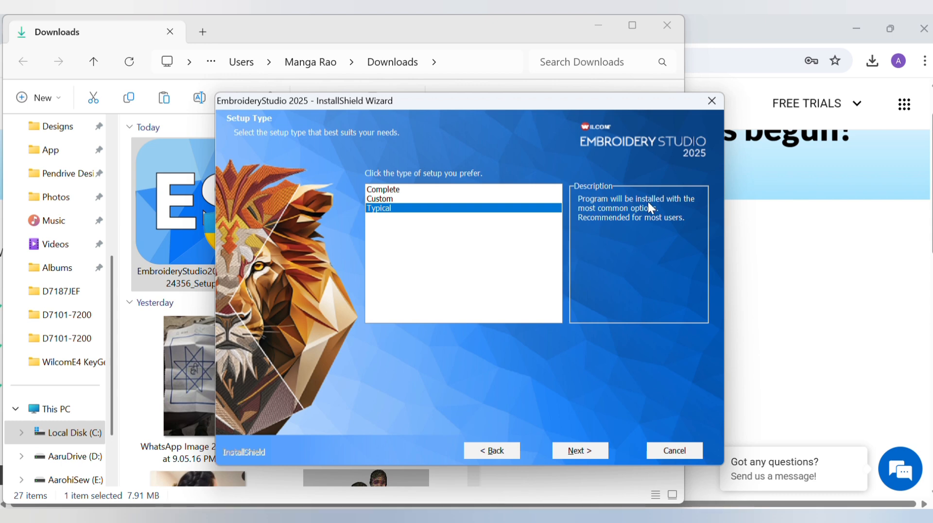
{"action": "mouse_move", "coordinate": [611, 233]}
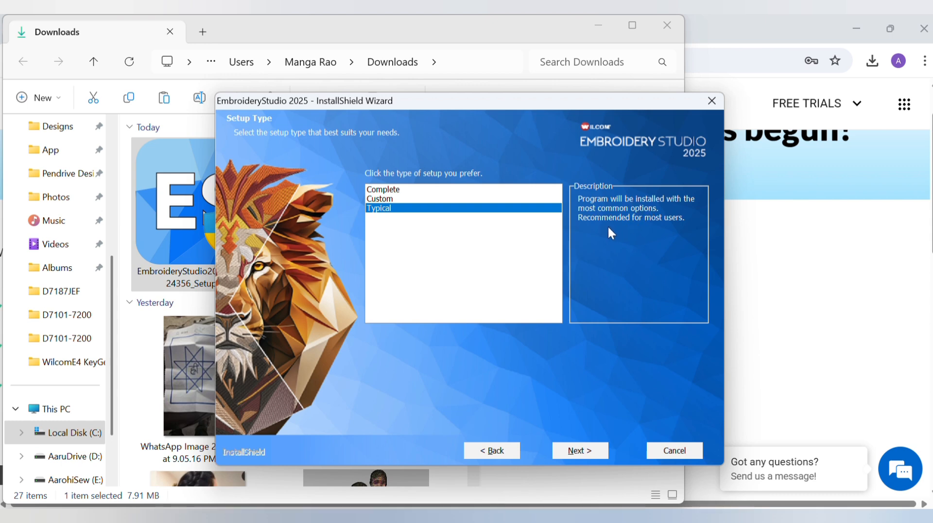
{"action": "left_click", "coordinate": [578, 450]}
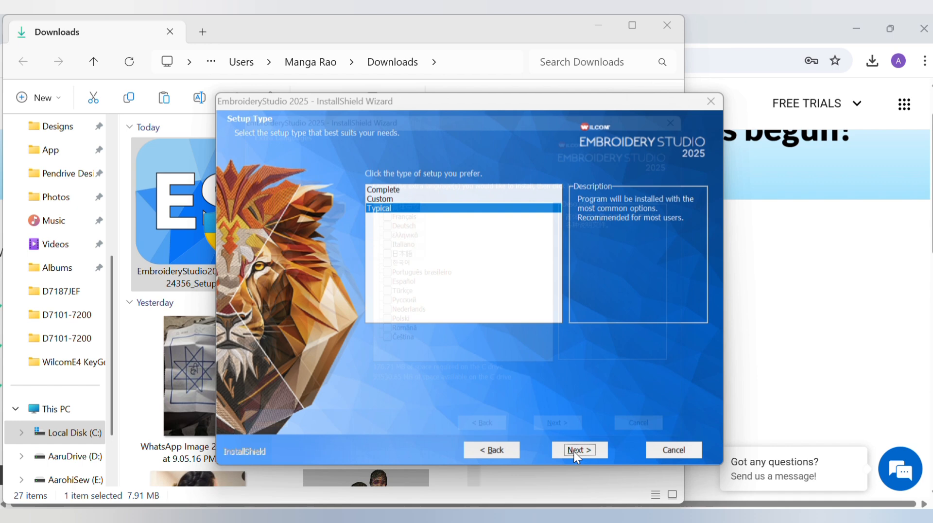
{"action": "left_click", "coordinate": [577, 449]}
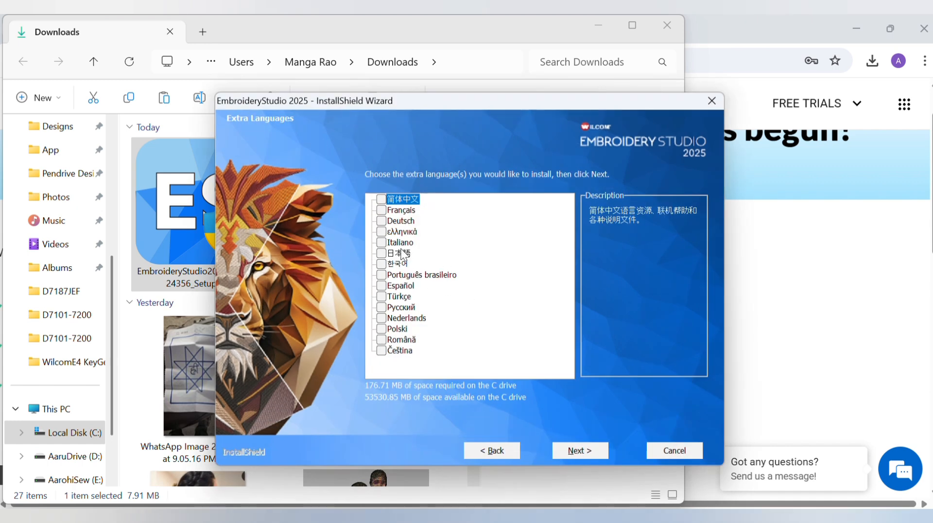
{"action": "mouse_move", "coordinate": [452, 195]}
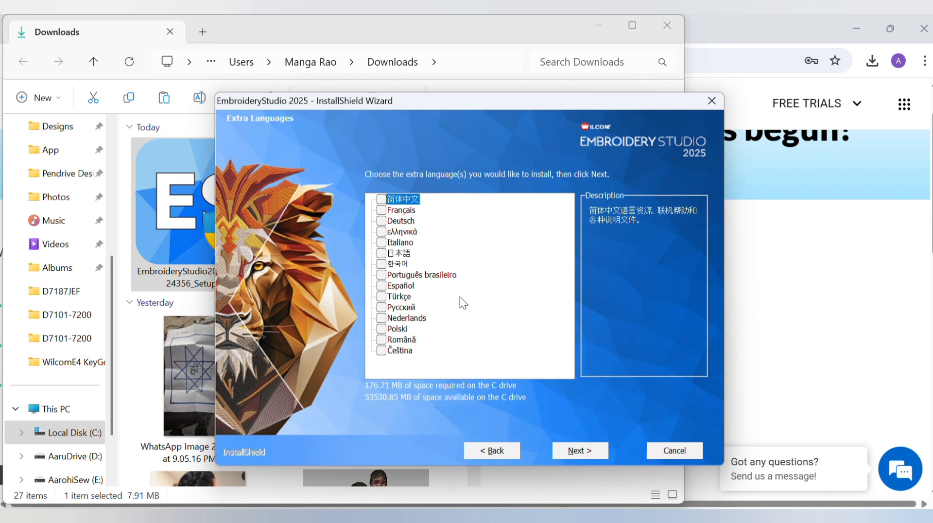
{"action": "mouse_move", "coordinate": [464, 149]}
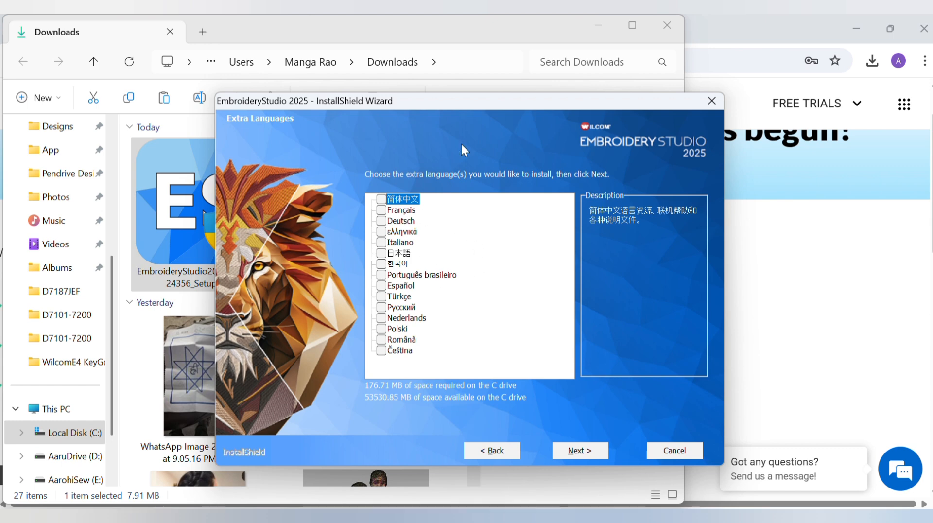
{"action": "mouse_move", "coordinate": [452, 282]}
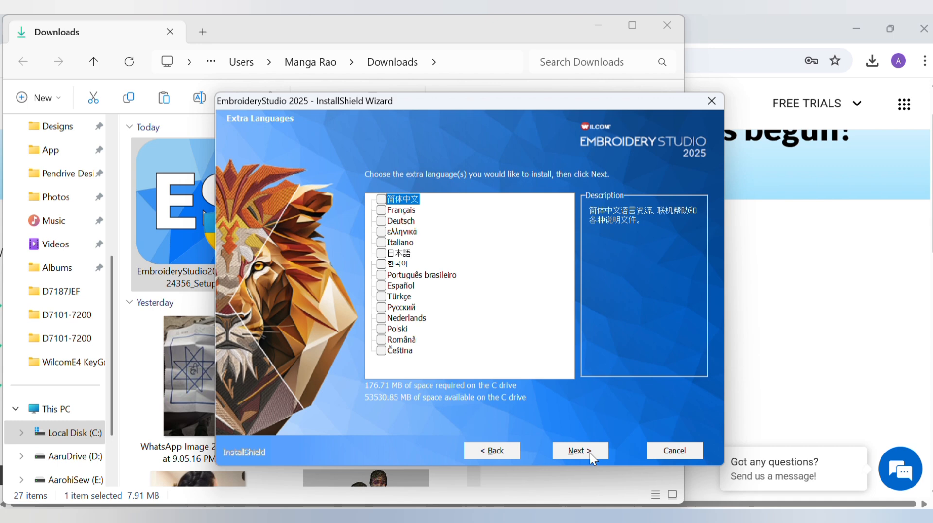
Step: Skip extra languages and set the install folder to C:\Program Files\WilcomTrail
{"action": "left_click", "coordinate": [579, 450]}
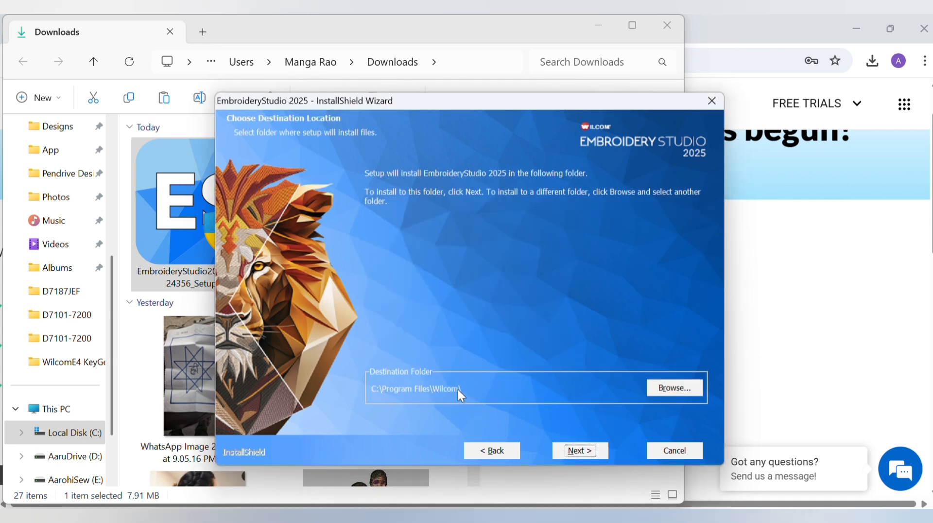
{"action": "left_click", "coordinate": [675, 387]}
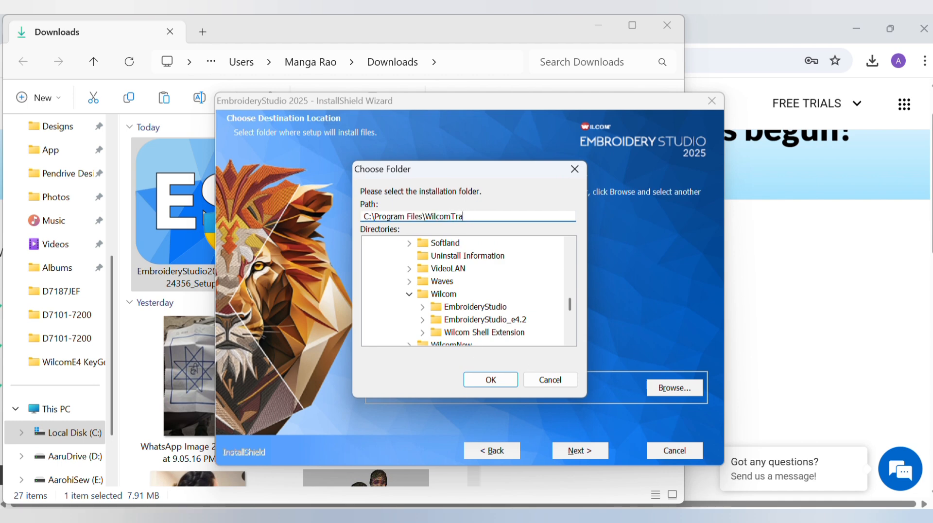
{"action": "left_click", "coordinate": [490, 379]}
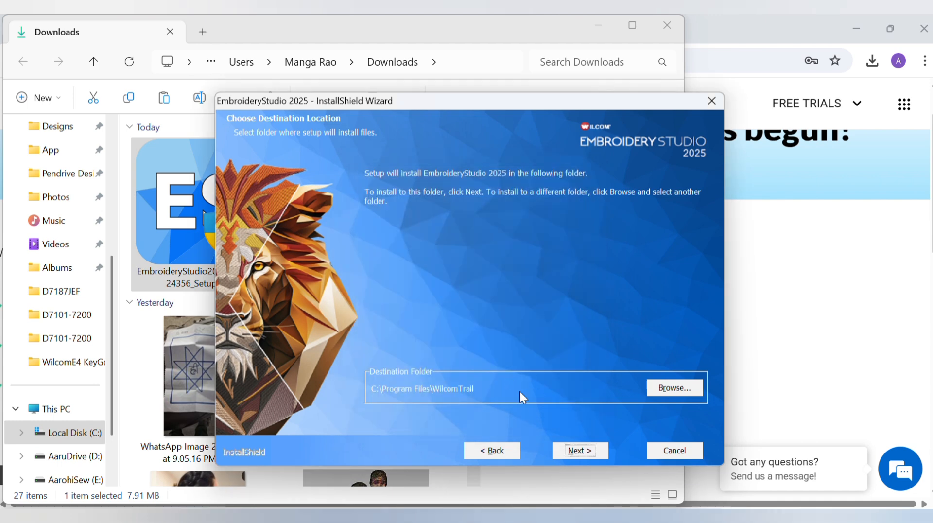
{"action": "left_click", "coordinate": [577, 450]}
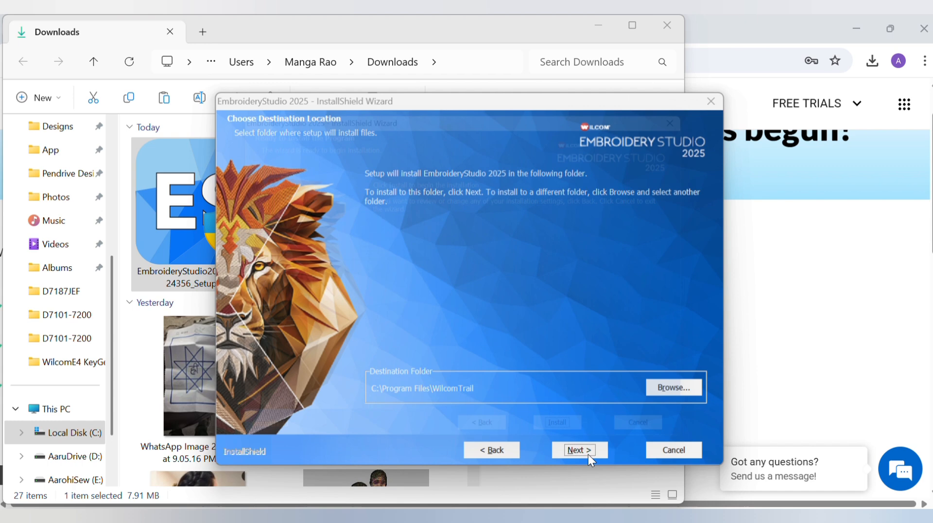
Step: Install EmbroideryStudio 2025 fully and close the finished installer
{"action": "left_click", "coordinate": [577, 450]}
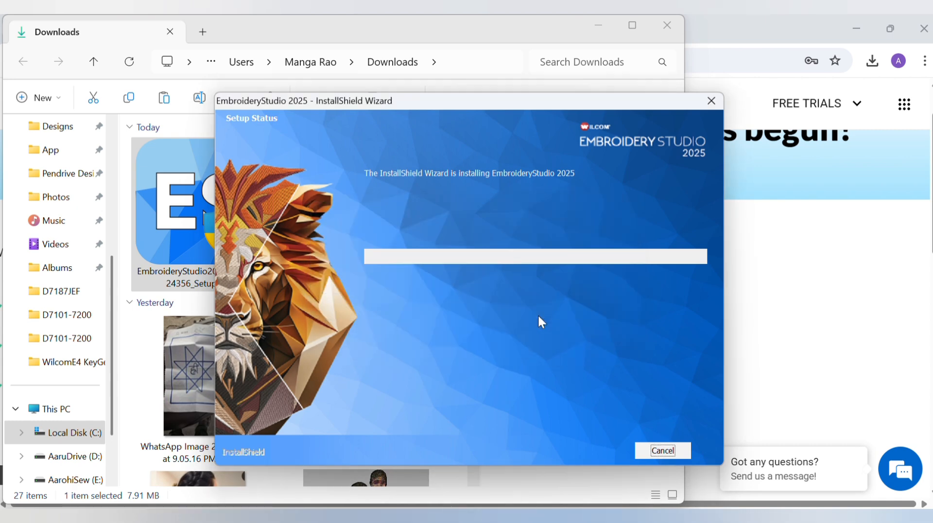
{"action": "mouse_move", "coordinate": [485, 305]}
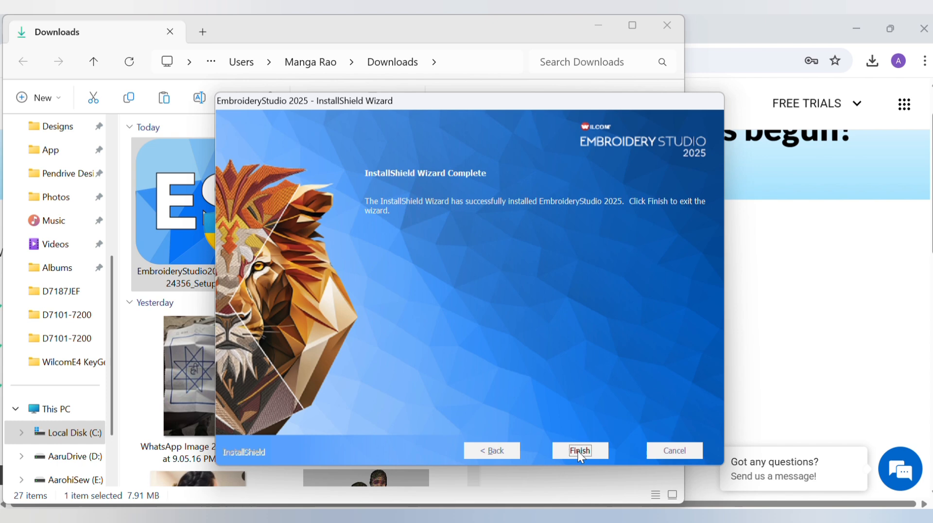
{"action": "left_click", "coordinate": [580, 450]}
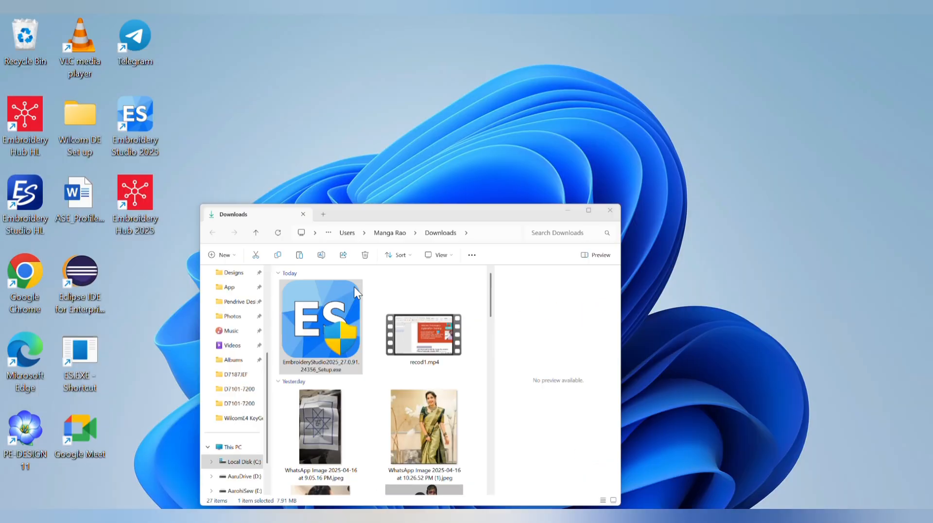
Step: Close the Downloads window and launch EmbroideryStudio 2025 from its desktop shortcut
{"action": "left_click", "coordinate": [609, 211]}
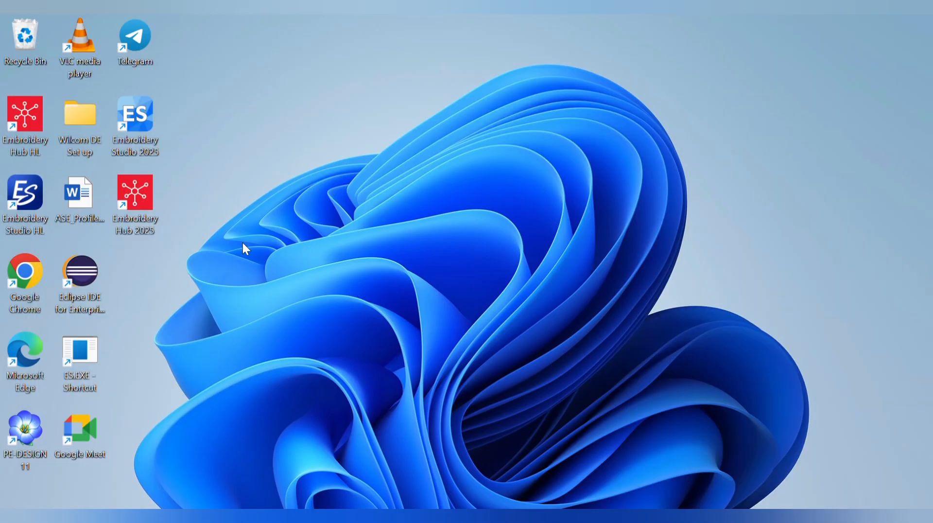
{"action": "mouse_move", "coordinate": [135, 115]}
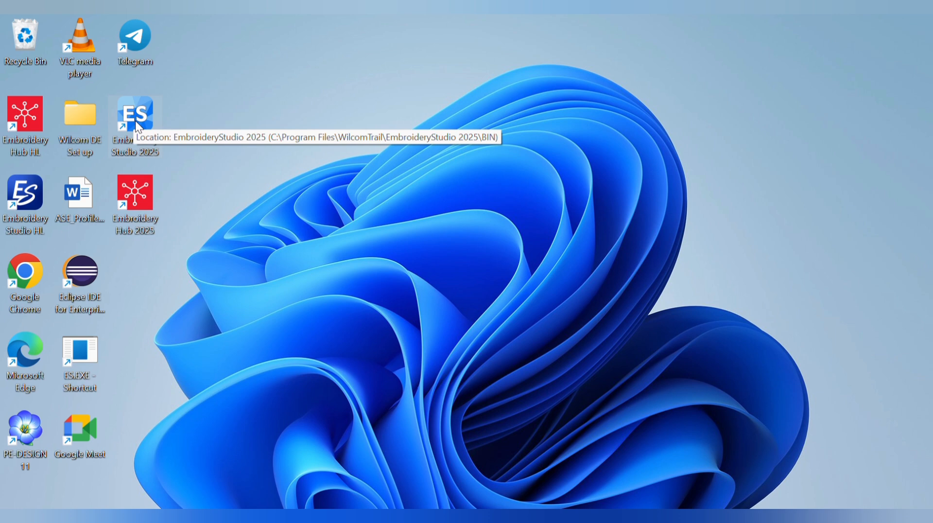
{"action": "mouse_move", "coordinate": [125, 158]}
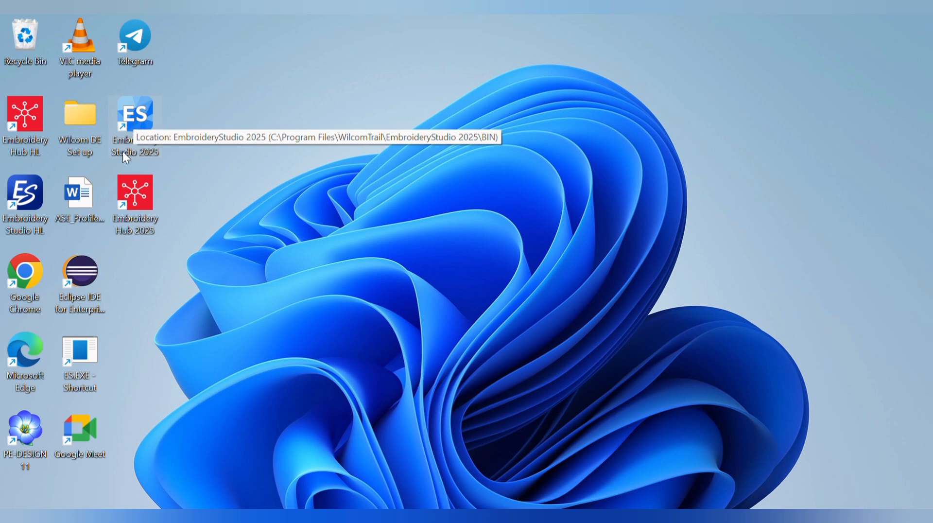
{"action": "double_click", "coordinate": [134, 115]}
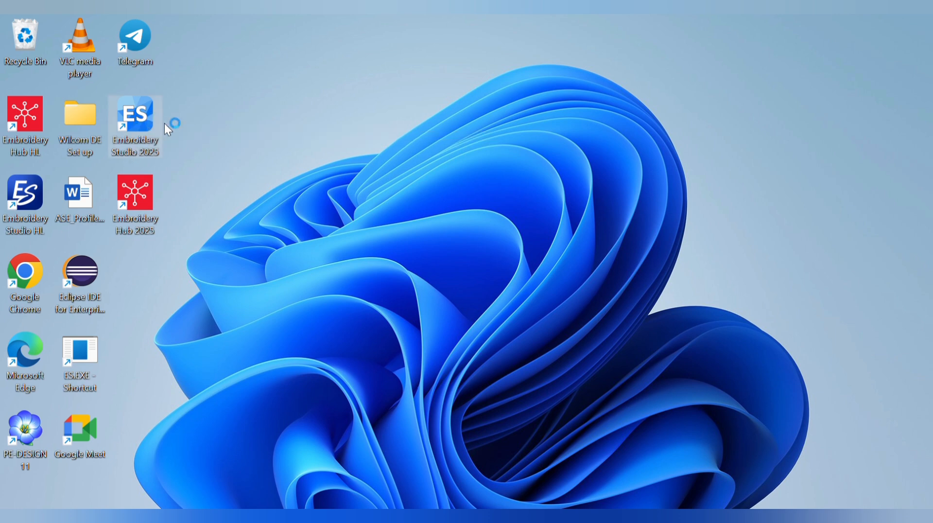
{"action": "double_click", "coordinate": [134, 116]}
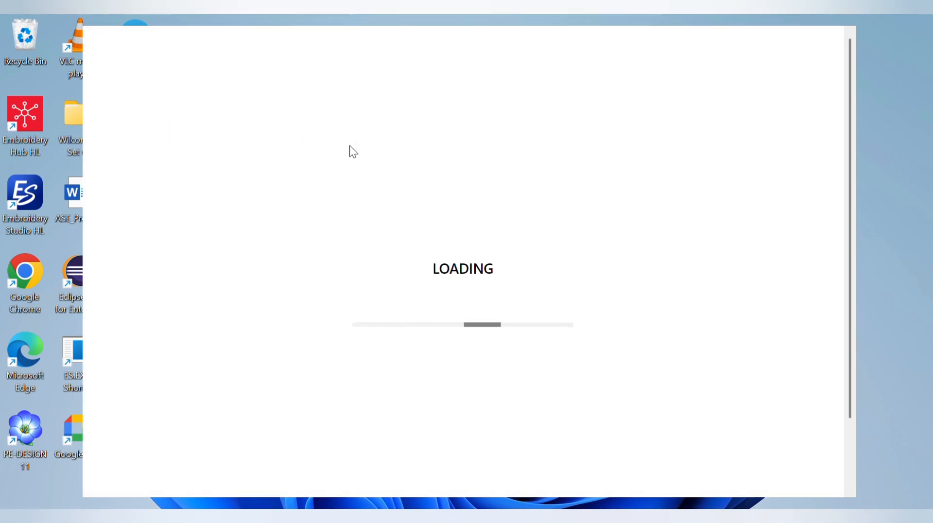
{"action": "mouse_move", "coordinate": [499, 167]}
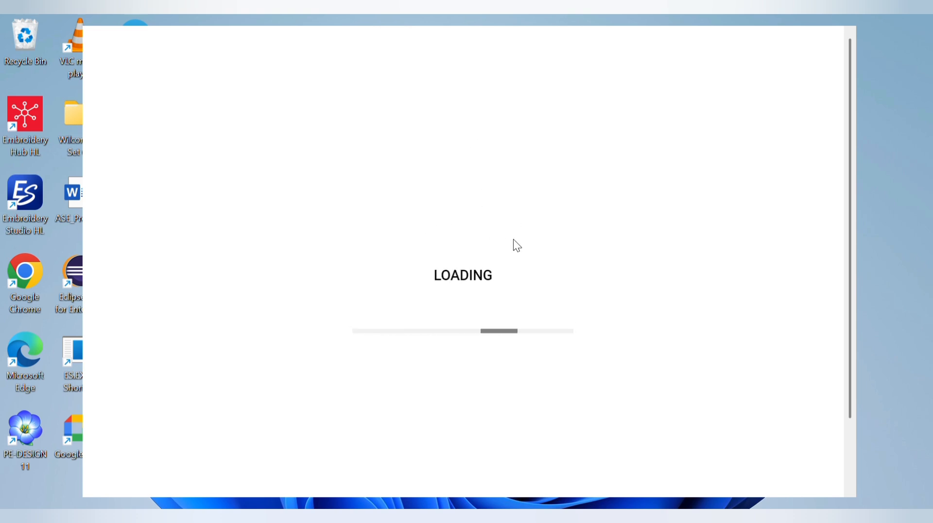
{"action": "mouse_move", "coordinate": [293, 49]}
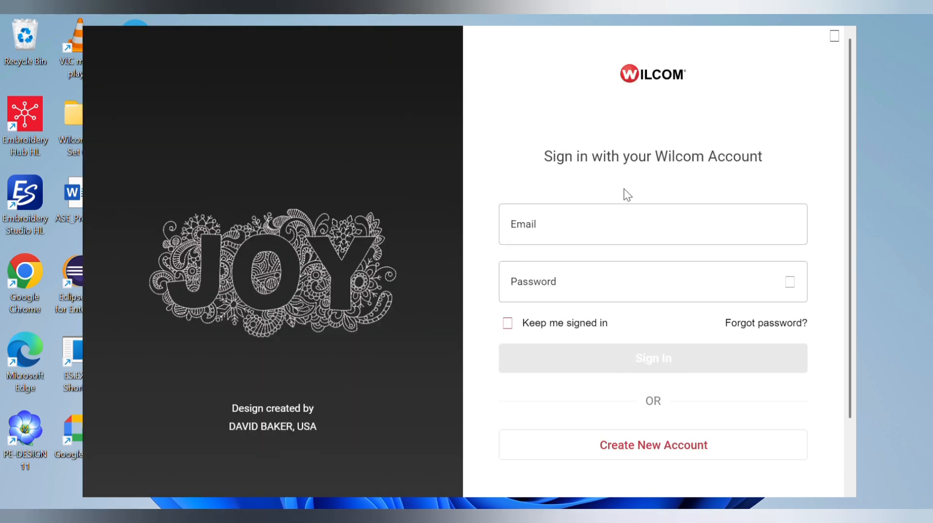
{"action": "left_click", "coordinate": [507, 322]}
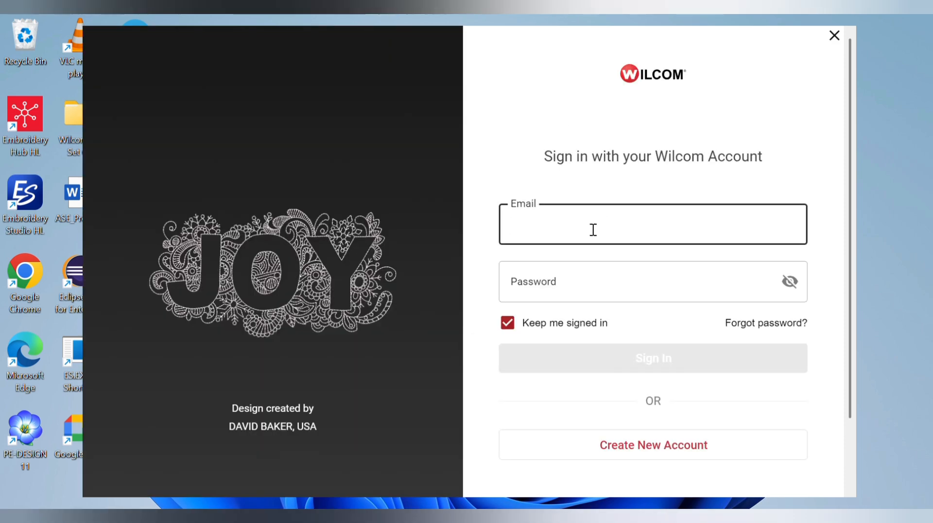
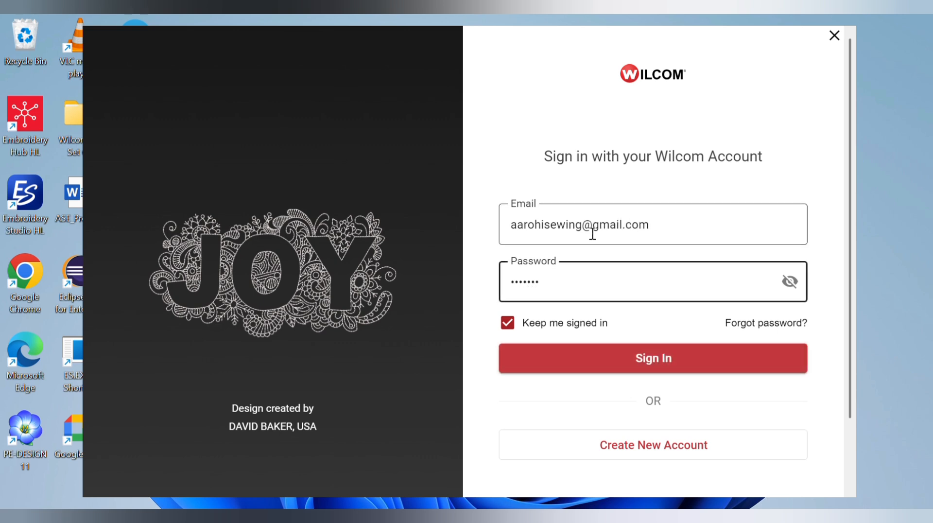
{"action": "left_click", "coordinate": [652, 357]}
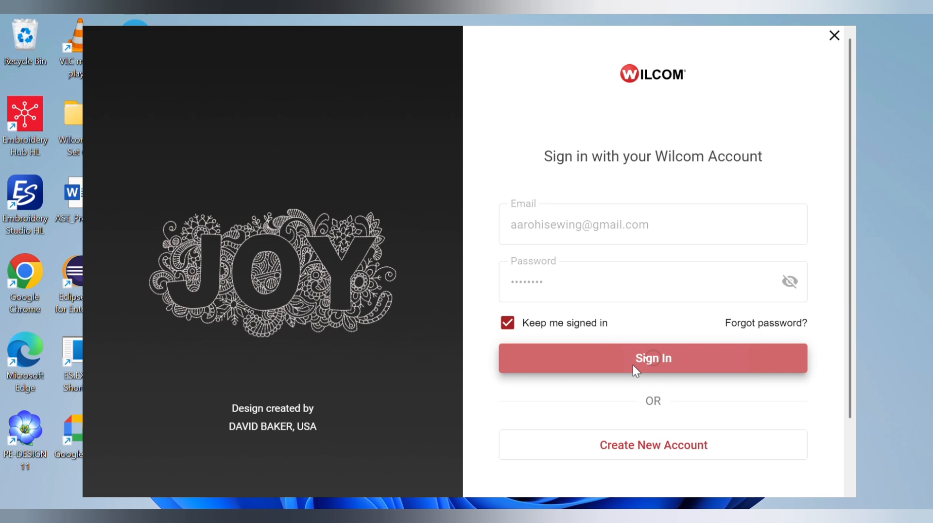
{"action": "left_click", "coordinate": [653, 357]}
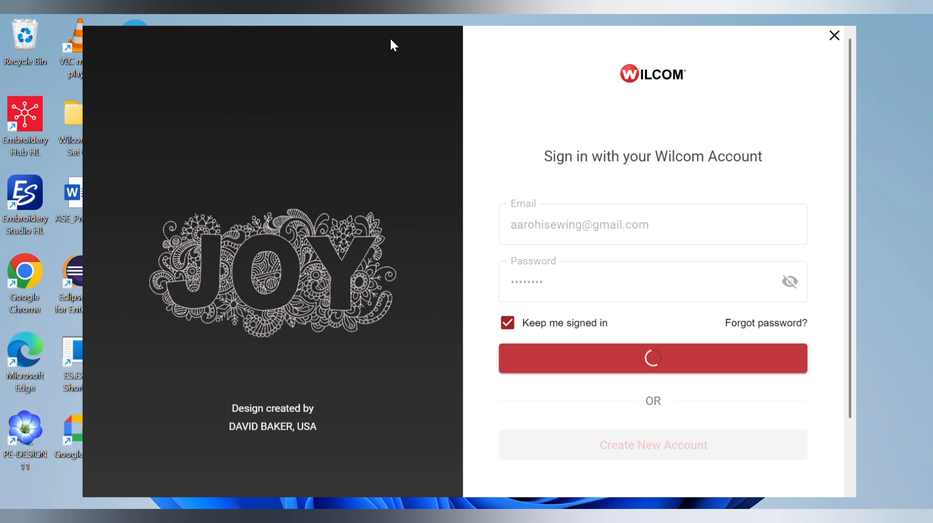
{"action": "mouse_move", "coordinate": [425, 87]}
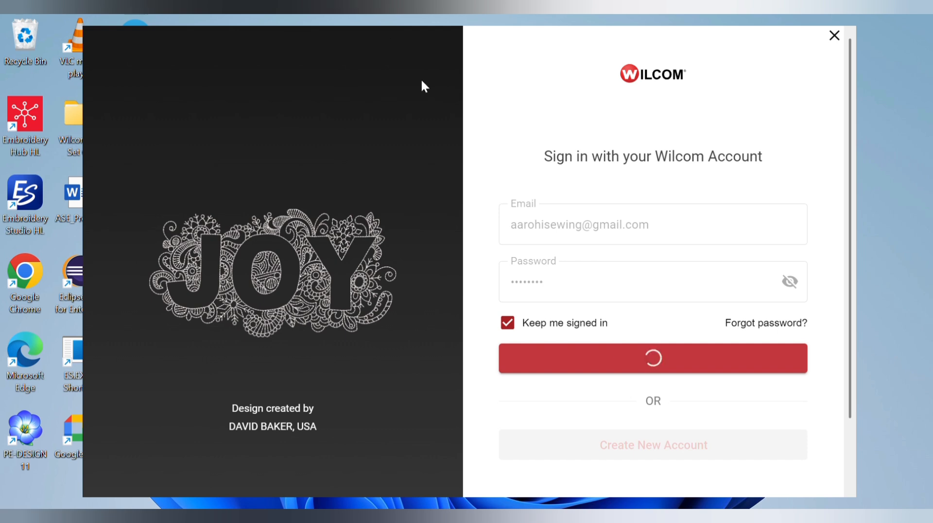
{"action": "mouse_move", "coordinate": [397, 140]}
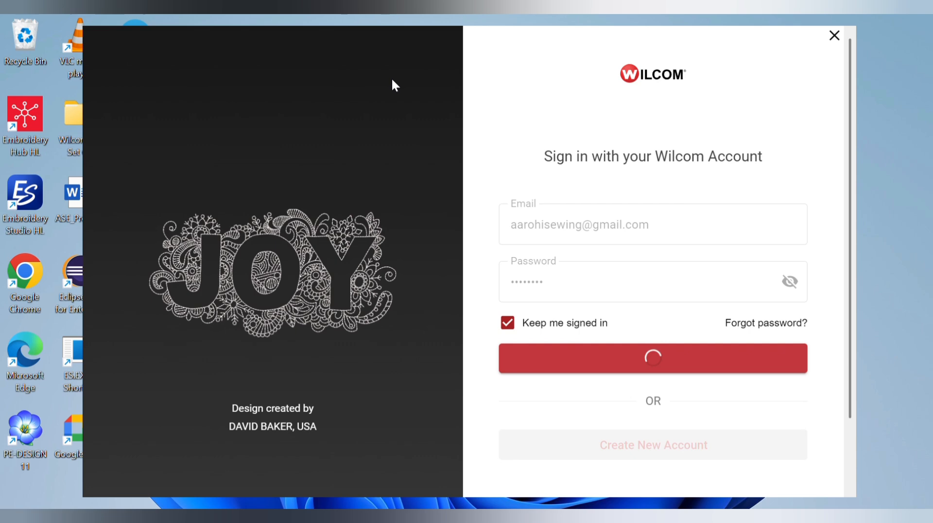
{"action": "mouse_move", "coordinate": [397, 49]}
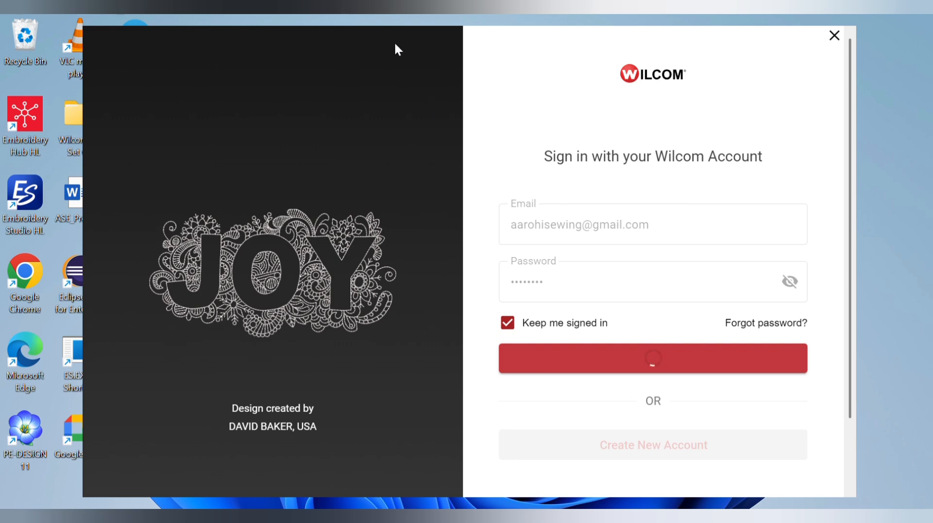
{"action": "left_click", "coordinate": [652, 358]}
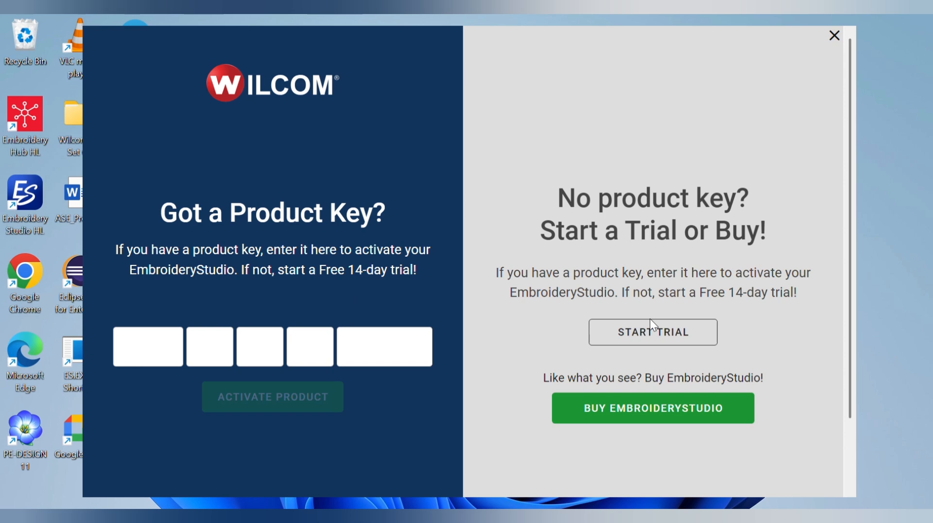
Step: Choose the free trial and set the phone's country code to India +91
{"action": "left_click", "coordinate": [652, 333]}
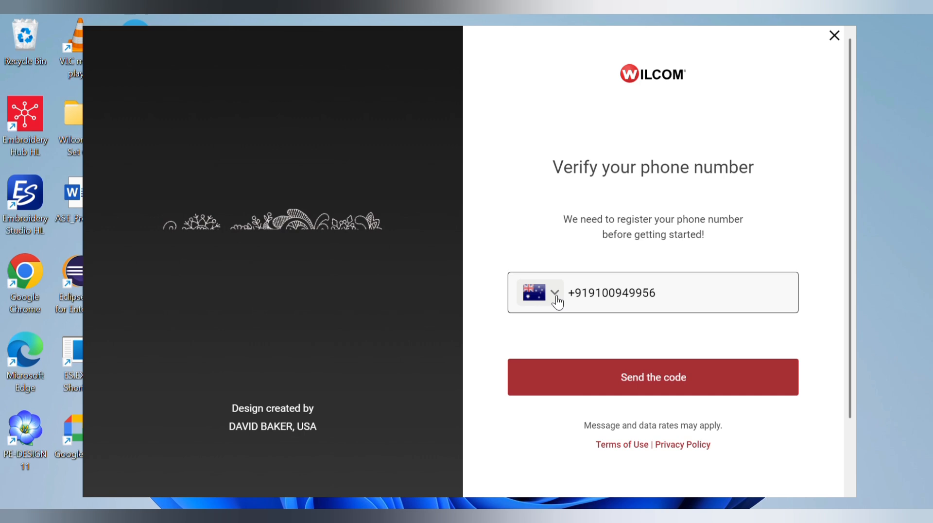
{"action": "left_click", "coordinate": [541, 292]}
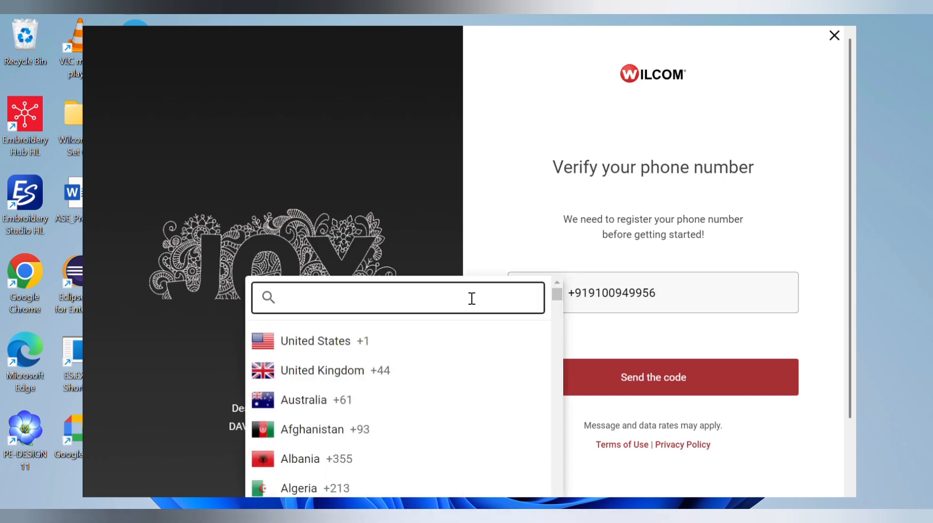
{"action": "type", "text": "Ind"}
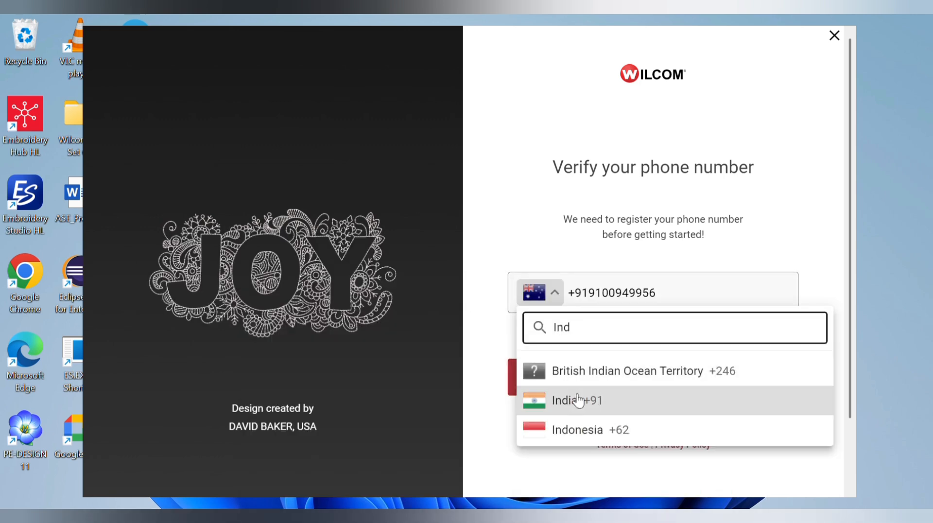
{"action": "left_click", "coordinate": [576, 399]}
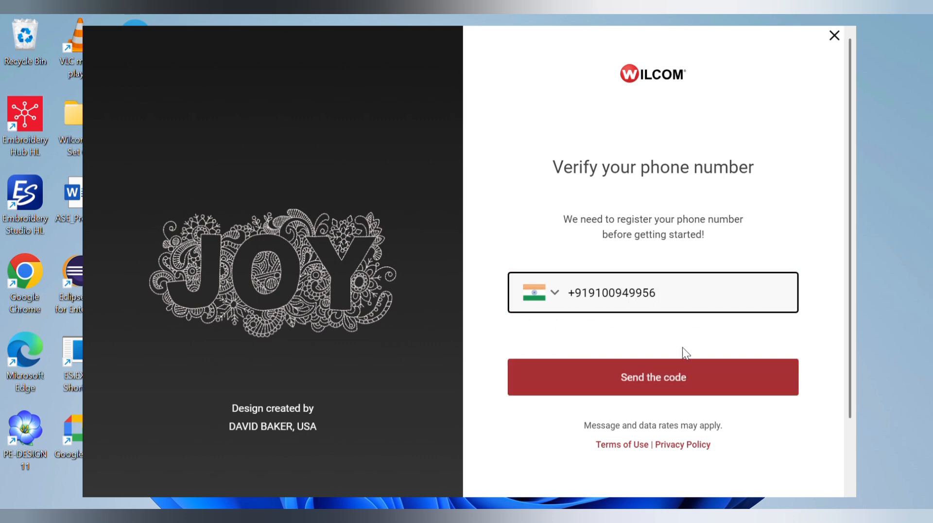
Step: Send the verification code and start the EmbroideryStudio trial into an empty Design1 workspace
{"action": "left_click", "coordinate": [653, 376]}
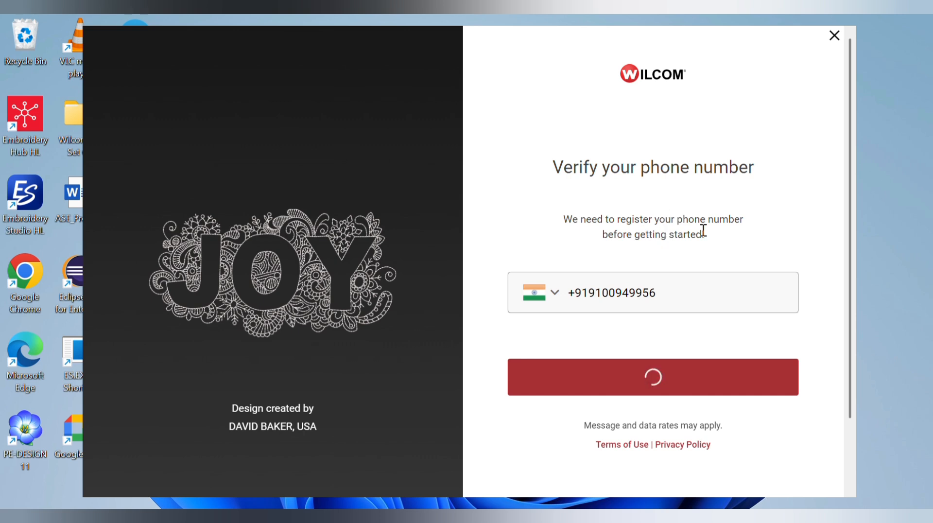
{"action": "left_click", "coordinate": [652, 376]}
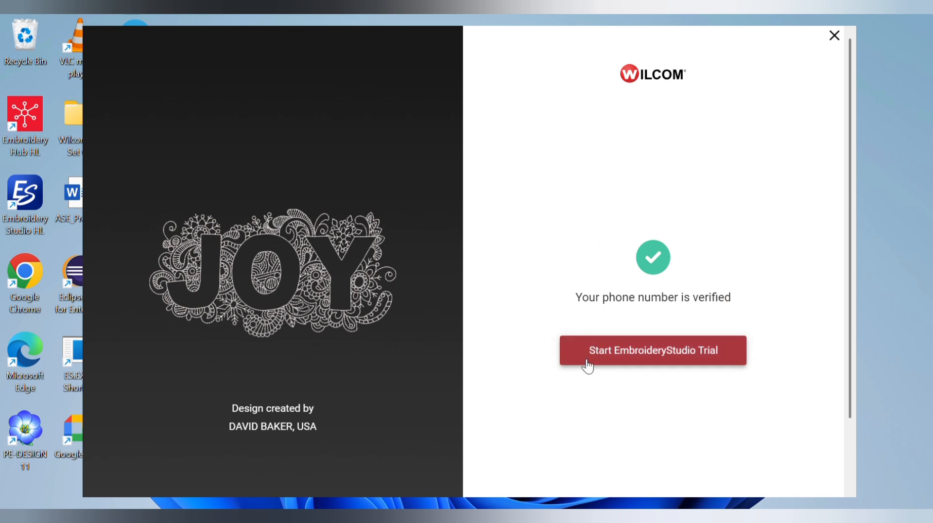
{"action": "mouse_move", "coordinate": [541, 388]}
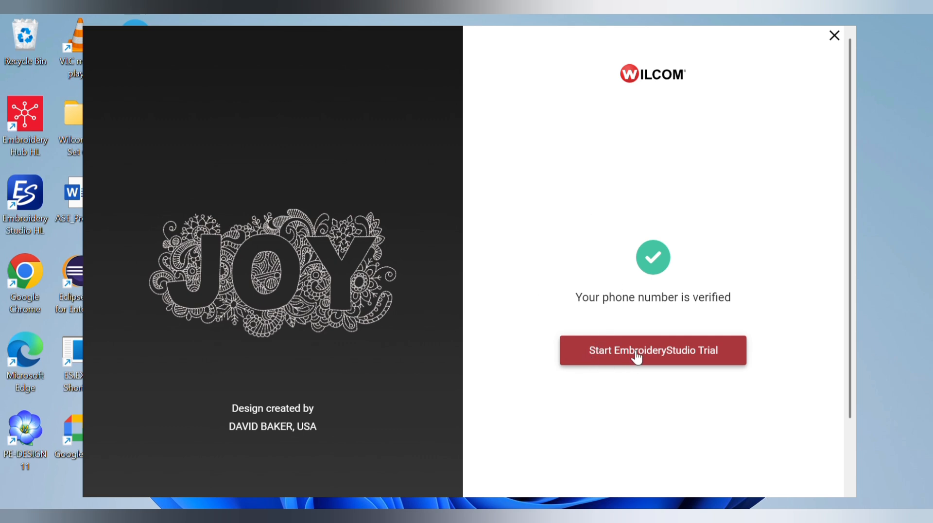
{"action": "left_click", "coordinate": [651, 349]}
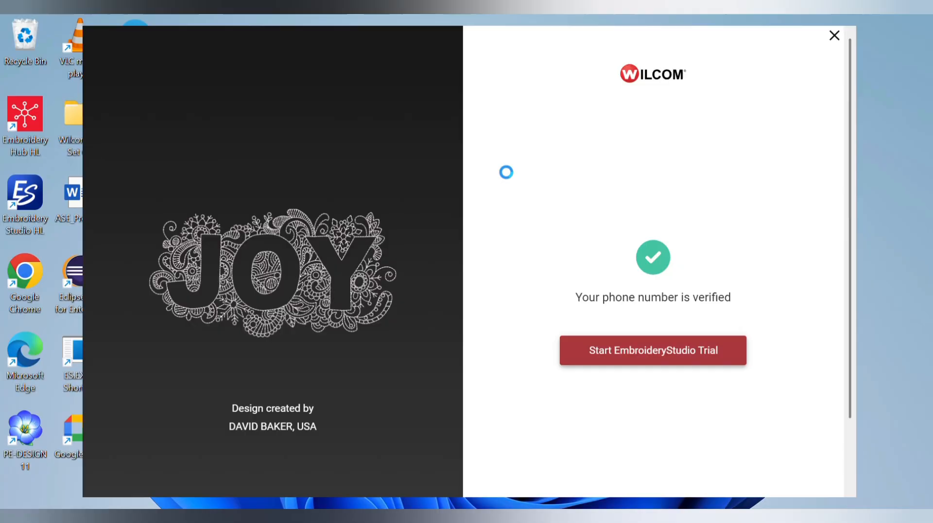
{"action": "left_click", "coordinate": [652, 350]}
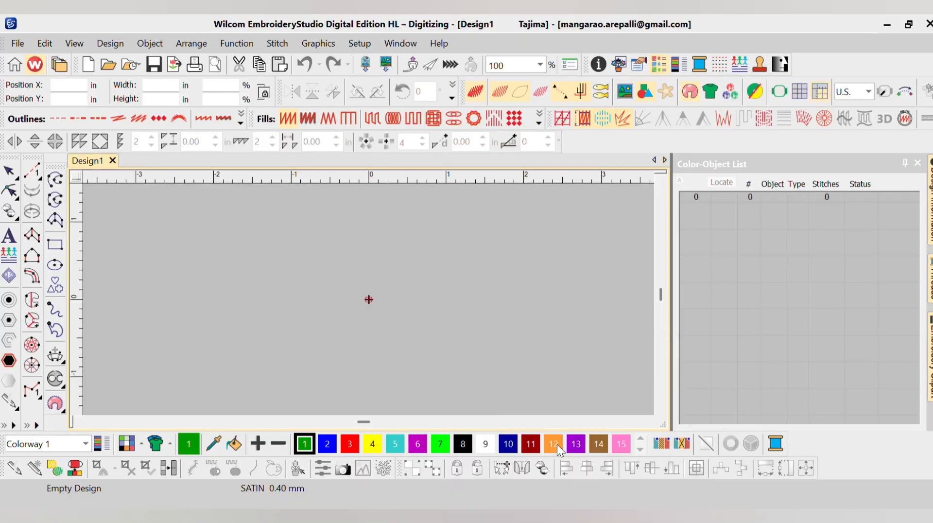
{"action": "mouse_move", "coordinate": [443, 269]}
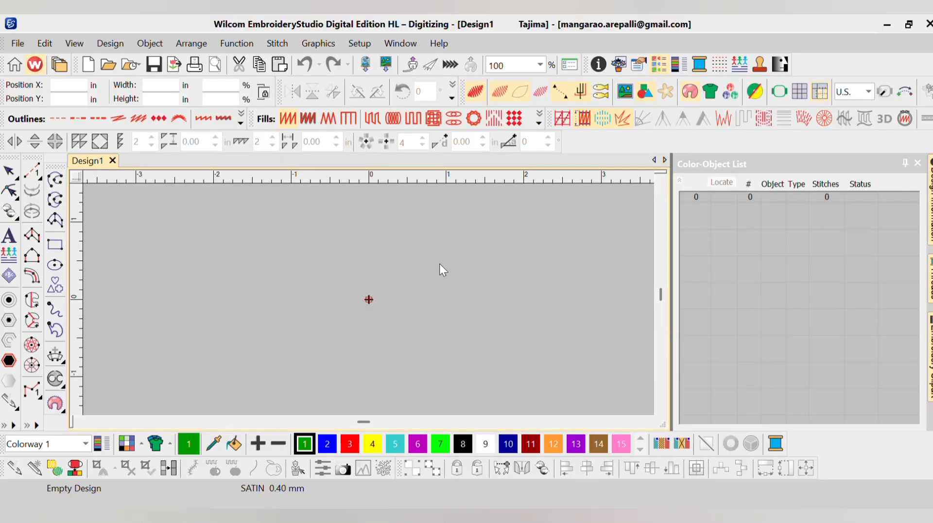
{"action": "mouse_move", "coordinate": [102, 286]}
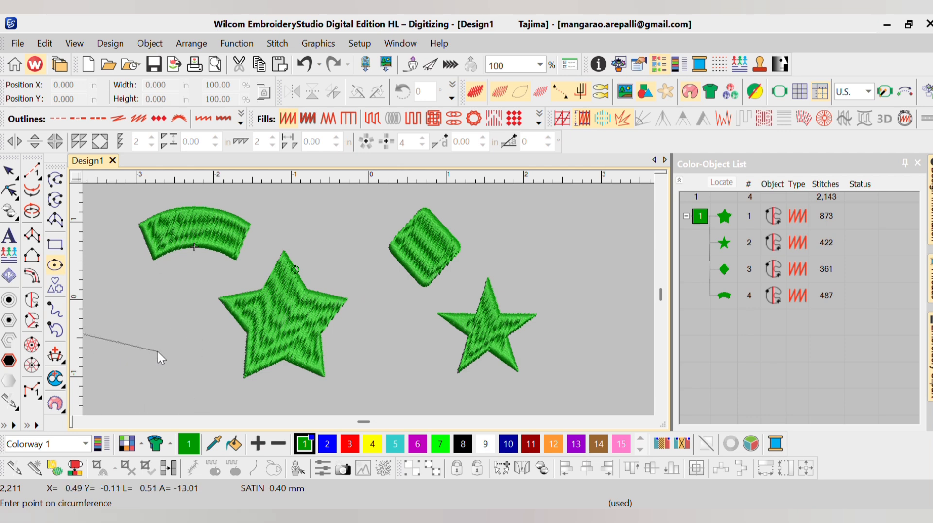
Step: Digitize the sample circle, 'Welcome to' lettering and scalloped line, then fit the design in view
{"action": "left_click", "coordinate": [160, 357]}
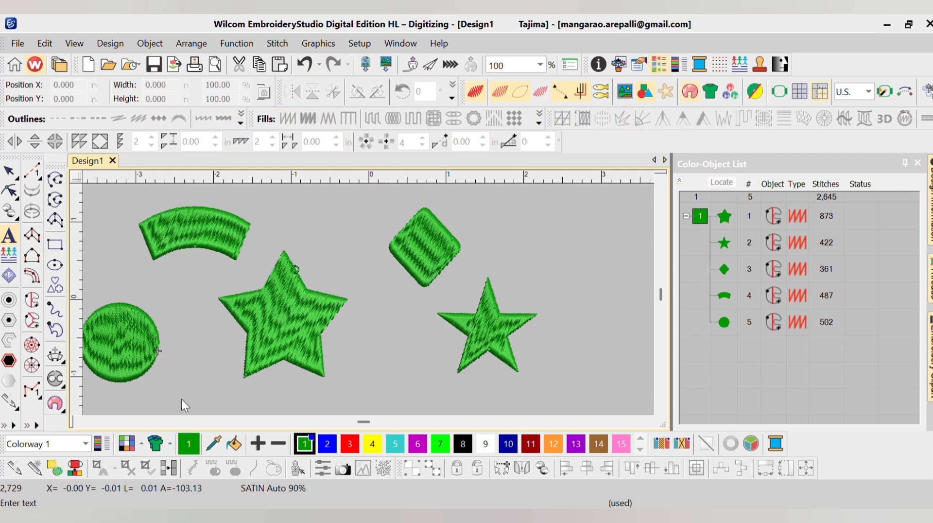
{"action": "type", "text": "Welcome to Wilcom Digitizing Course"}
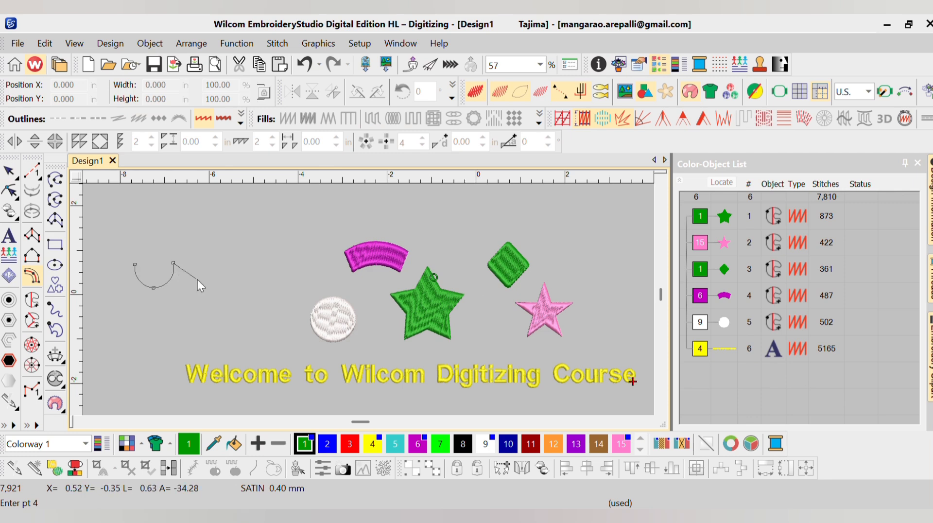
{"action": "left_click", "coordinate": [275, 265]}
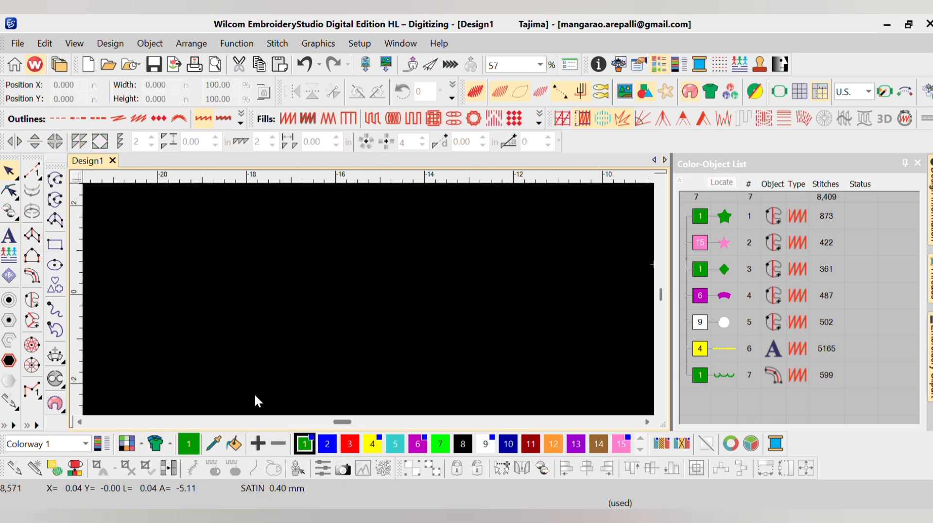
{"action": "left_click", "coordinate": [107, 64]}
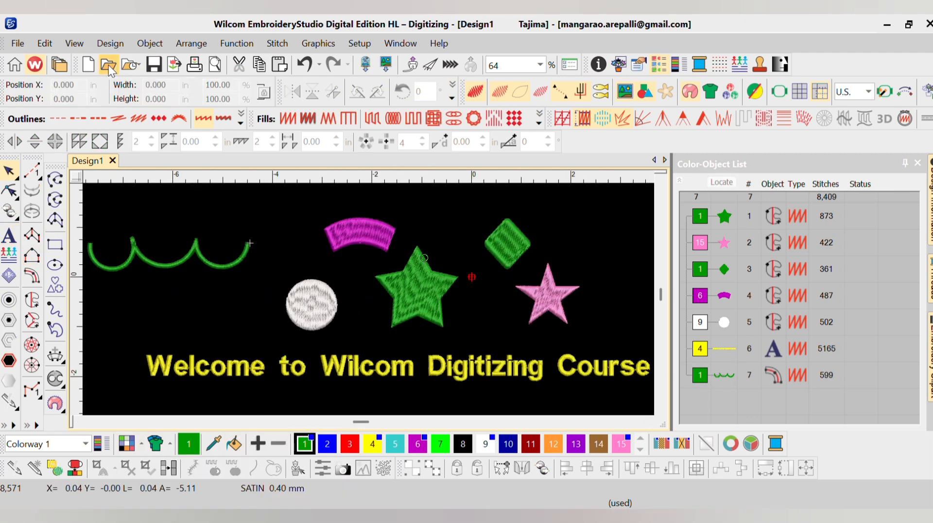
Step: Switch to the Word window showing the training guide's cover page
{"action": "left_click", "coordinate": [109, 64]}
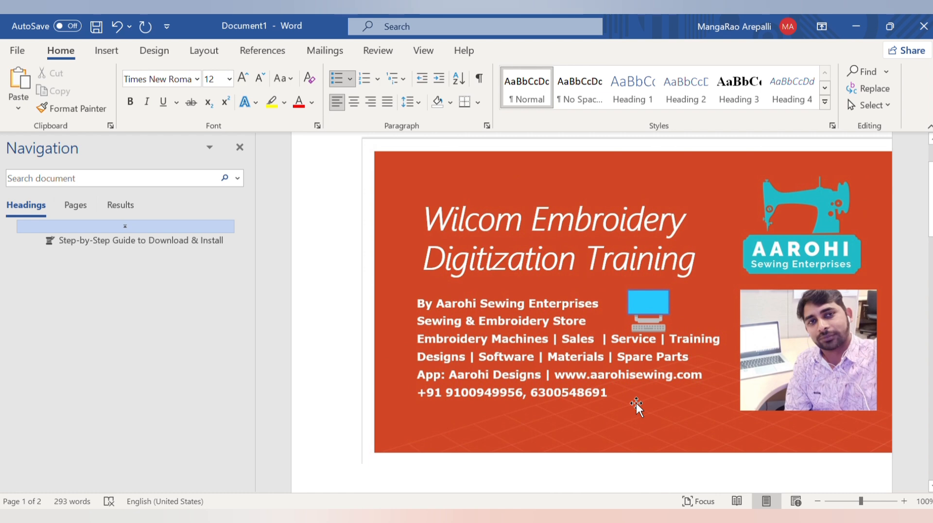
{"action": "mouse_move", "coordinate": [489, 158]}
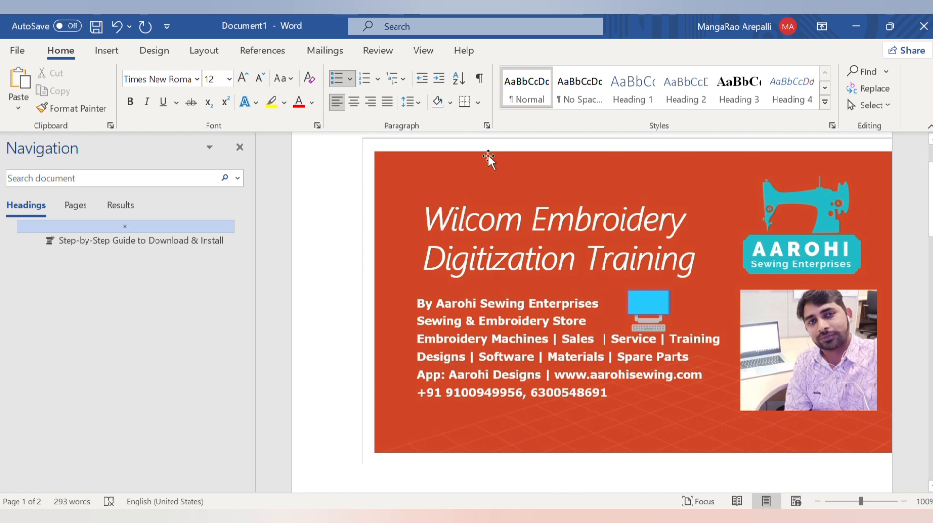